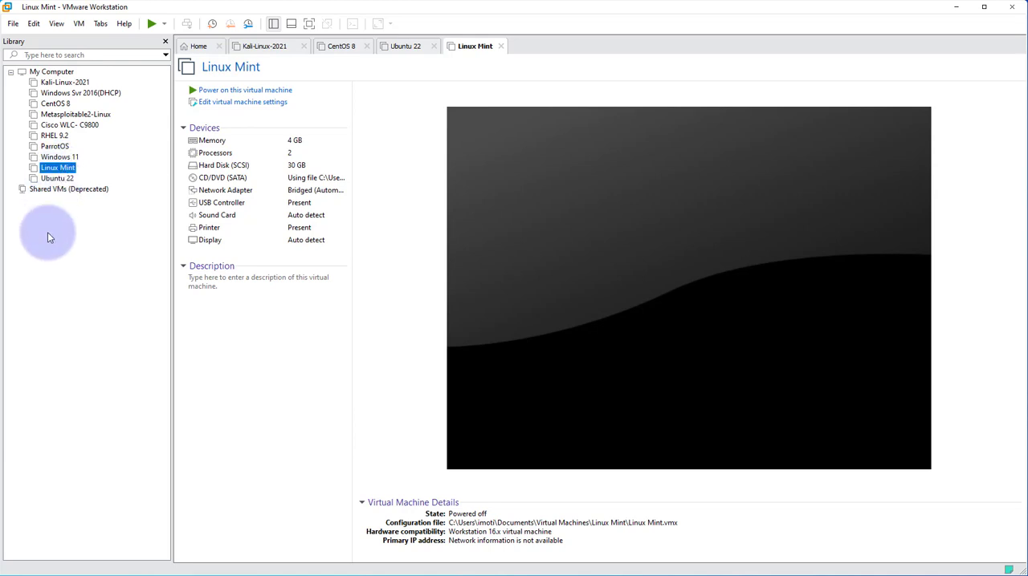
- Review the Linux Mint VM's network adapter in its hardware settings and leave them unchanged
right_click(58, 167)
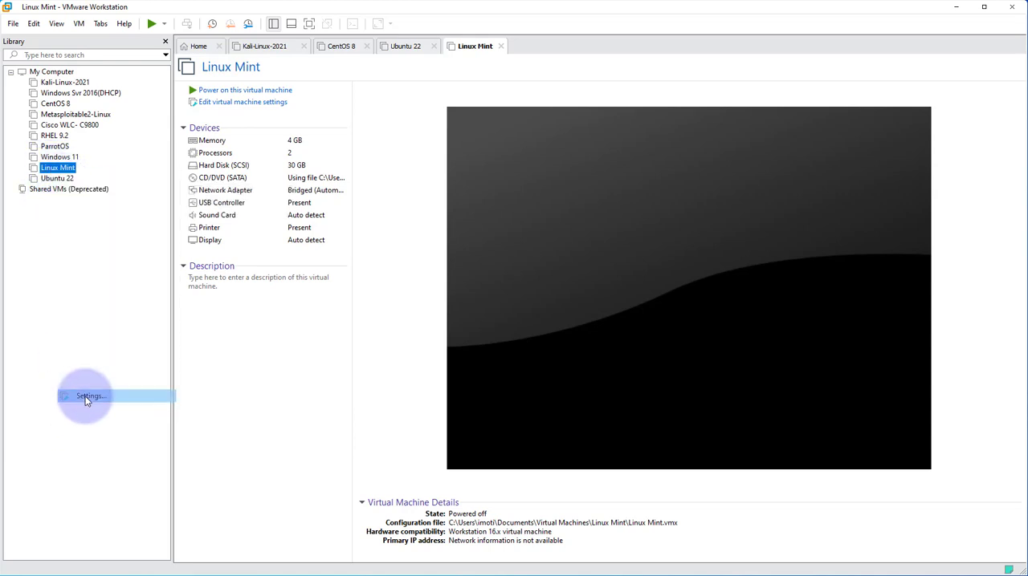
click(90, 395)
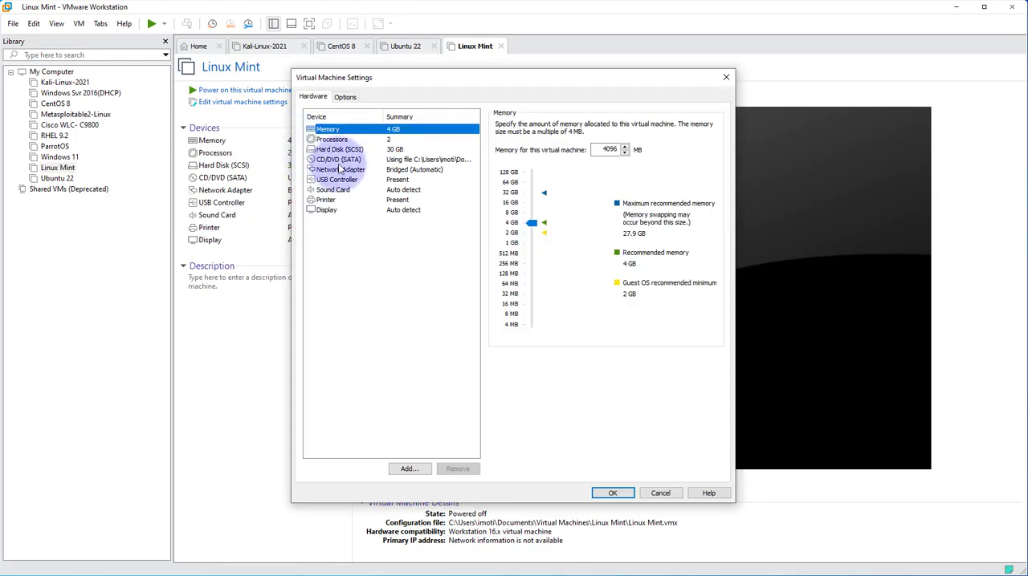
click(340, 170)
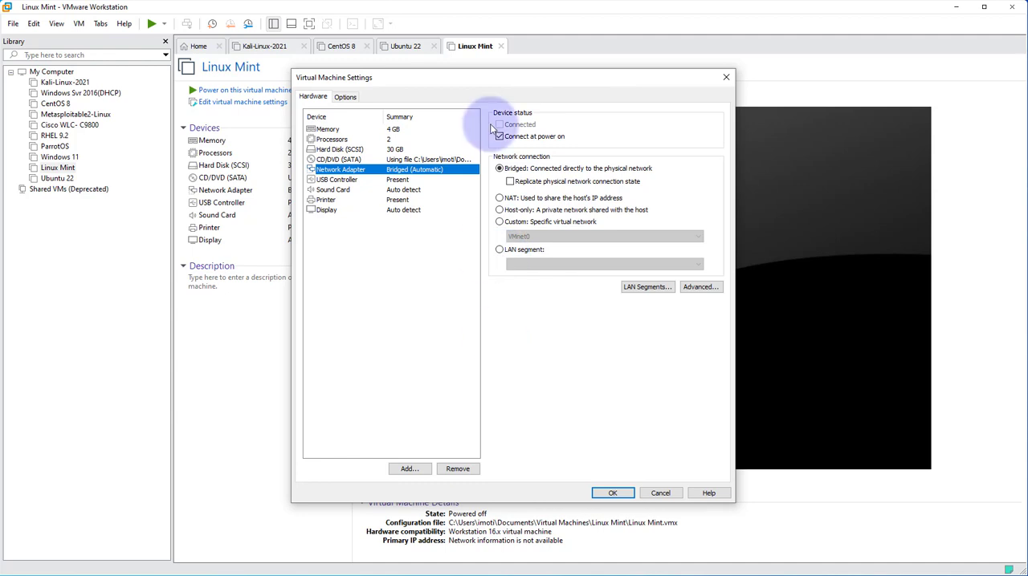
click(499, 135)
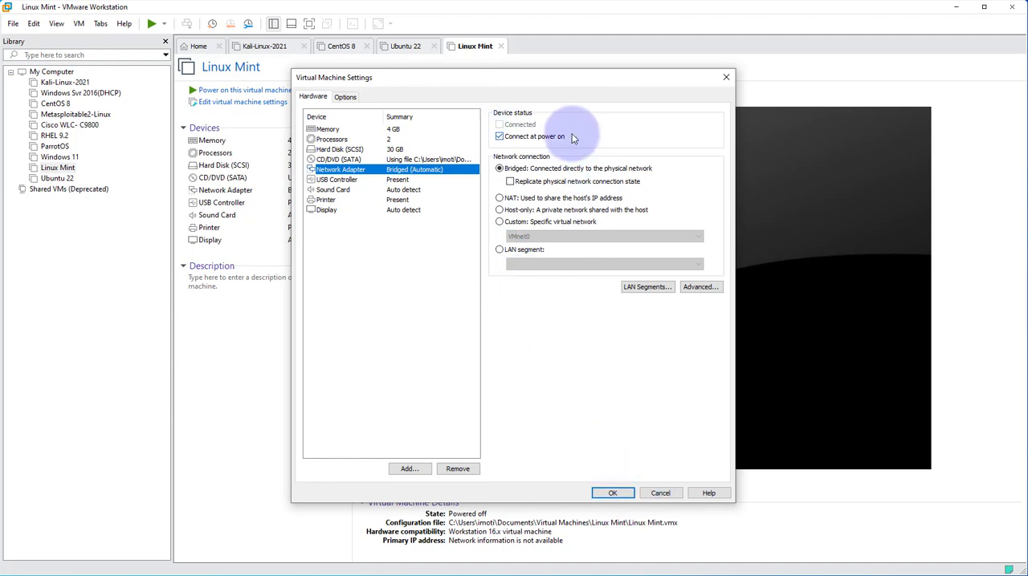
mouse_move(594, 416)
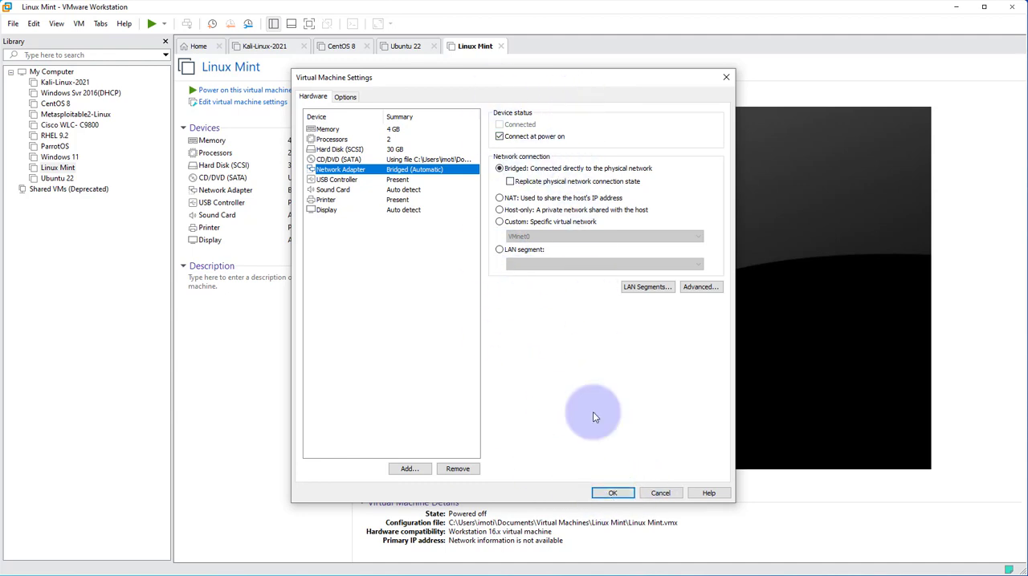
click(612, 493)
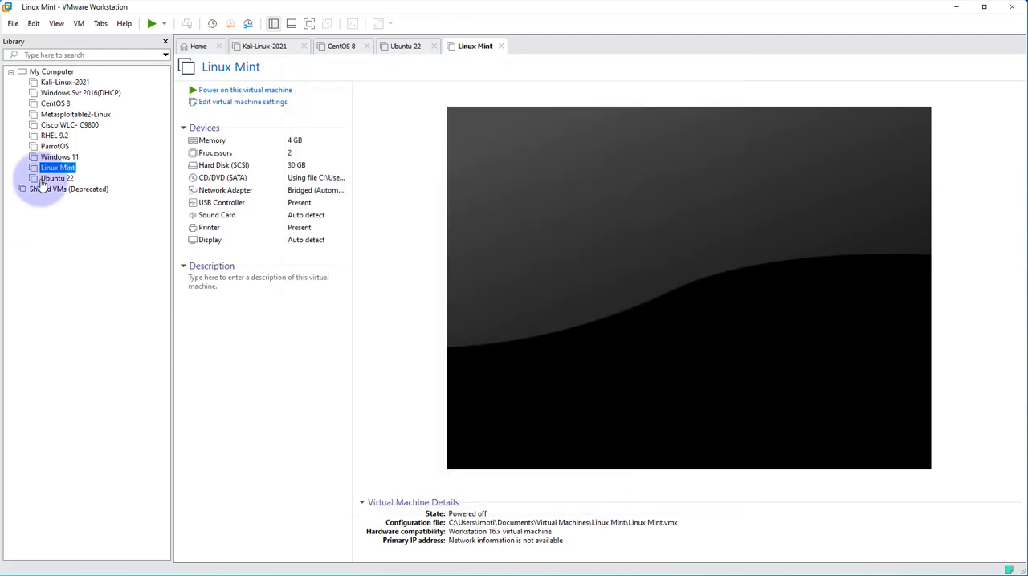
mouse_move(58, 167)
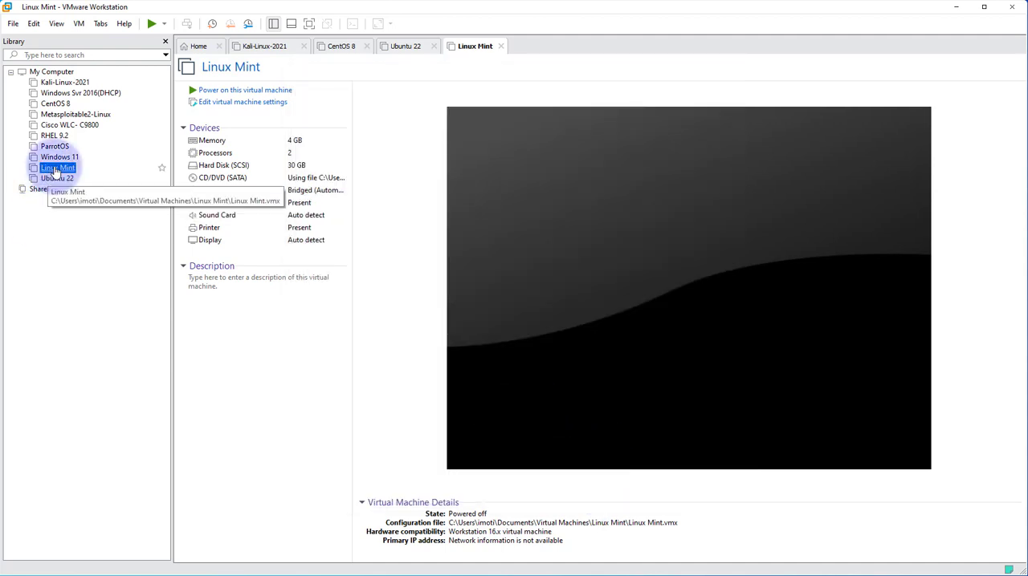
- Power on the Linux Mint virtual machine and give it keyboard and mouse focus
click(244, 90)
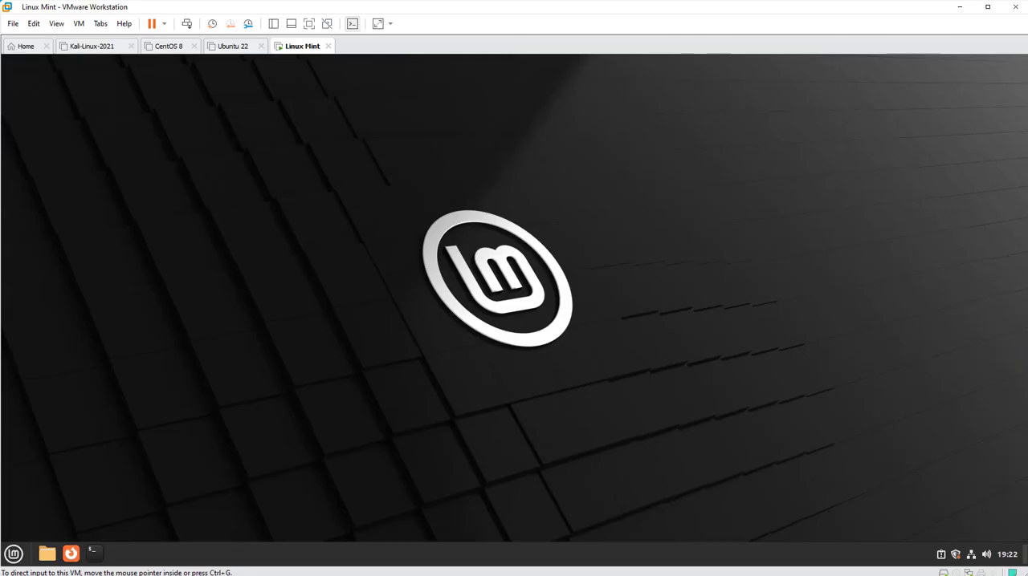
click(429, 374)
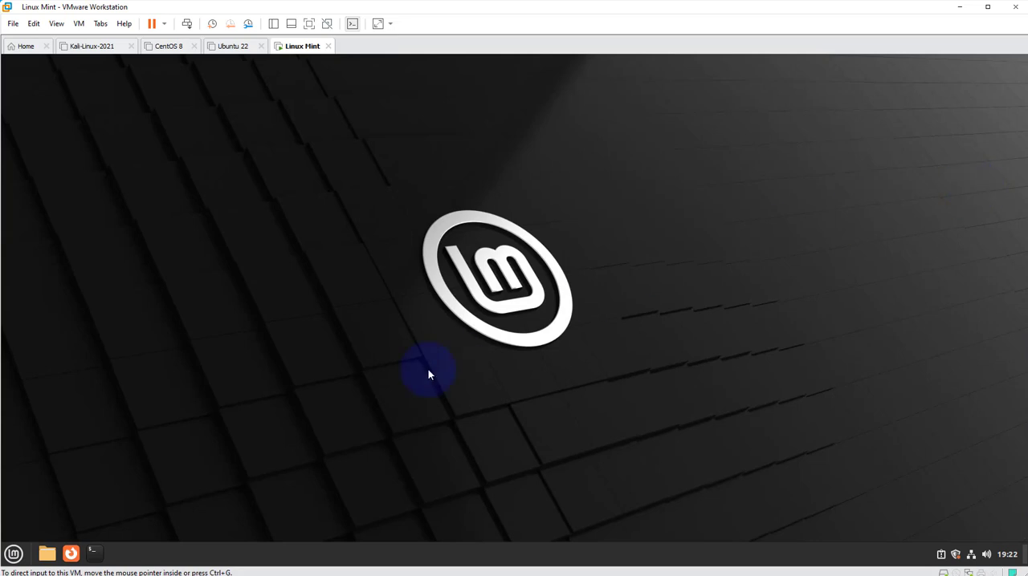
mouse_move(299, 231)
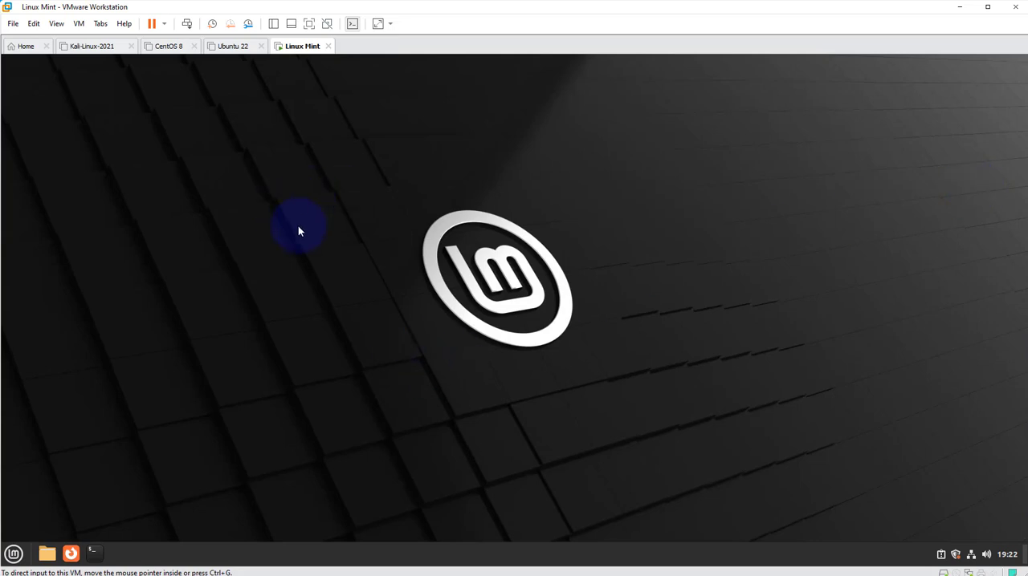
mouse_move(282, 234)
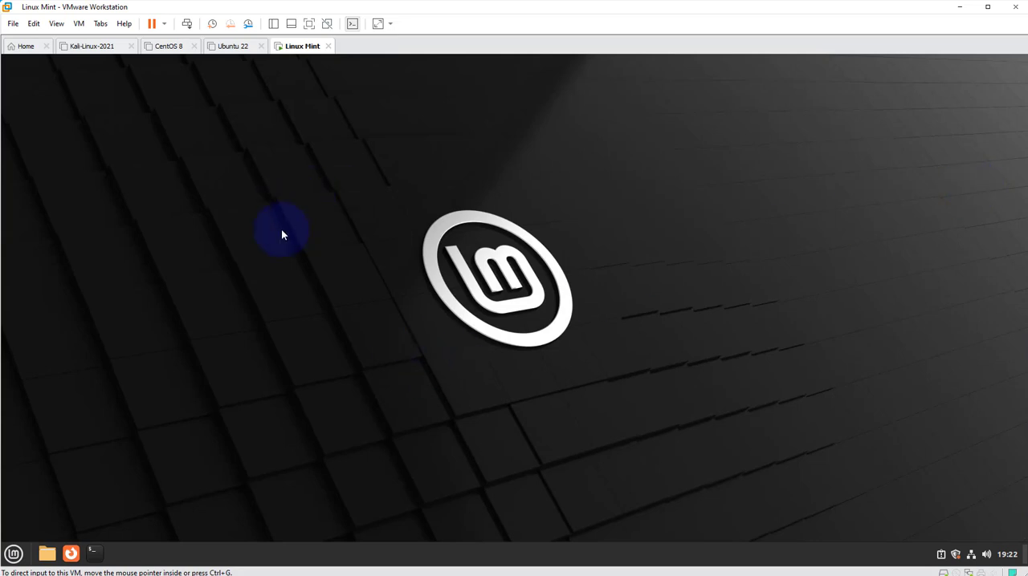
mouse_move(93, 554)
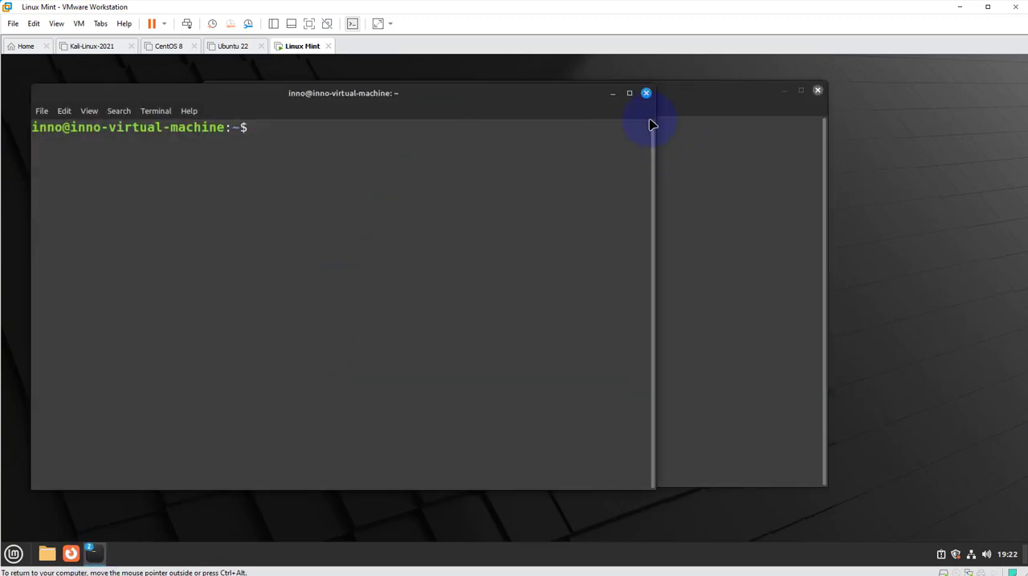
- Run ip addr in the terminal, listing loopback and ens33 at 172.16.1.102
drag(344, 93, 514, 90)
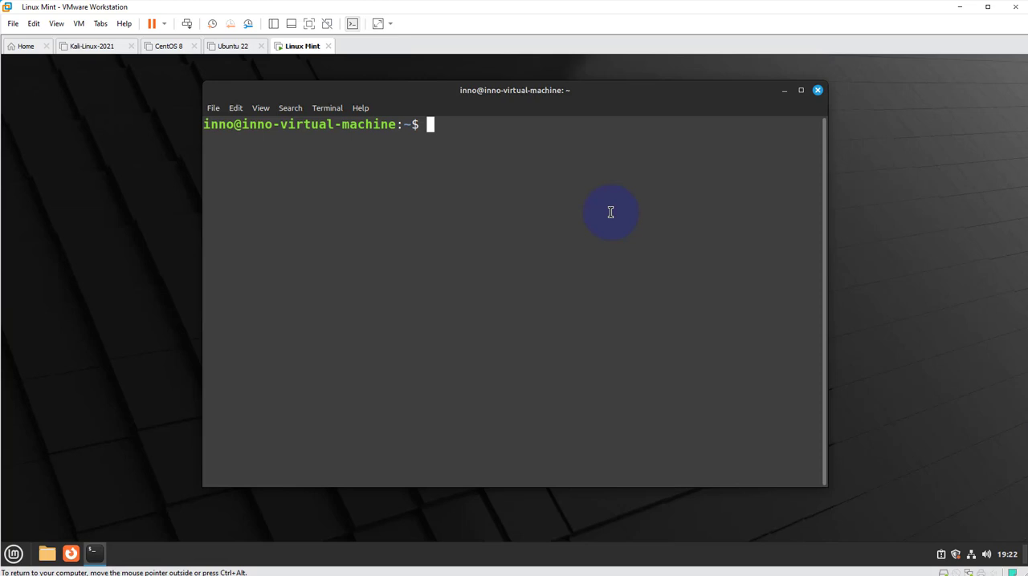
text(ip addr)
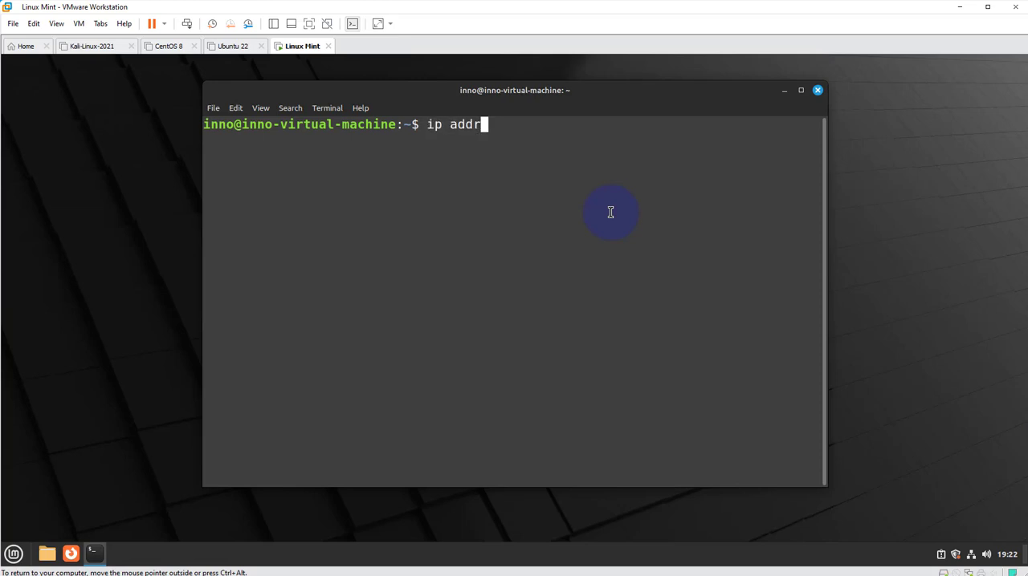
key(Return)
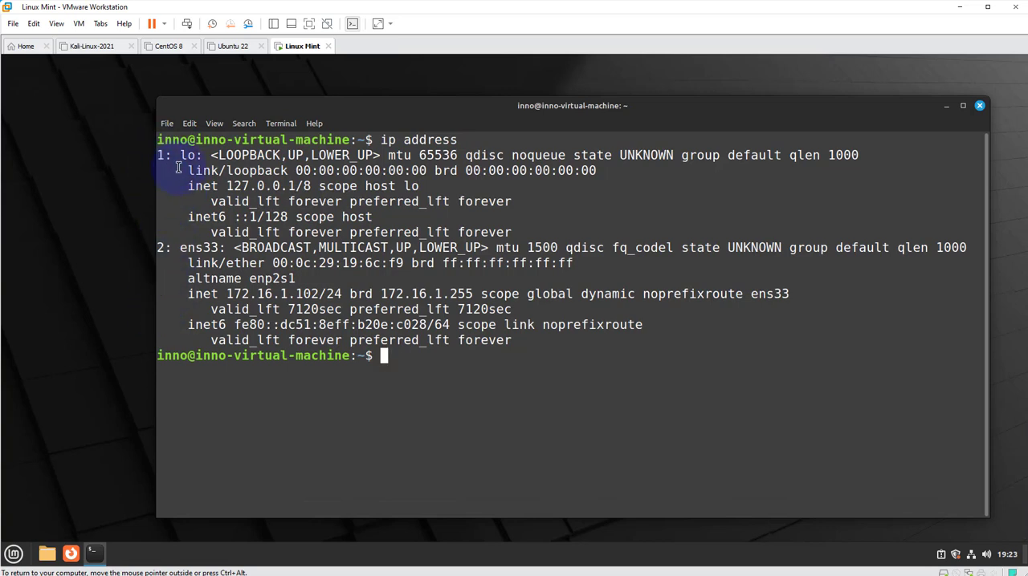
mouse_move(167, 129)
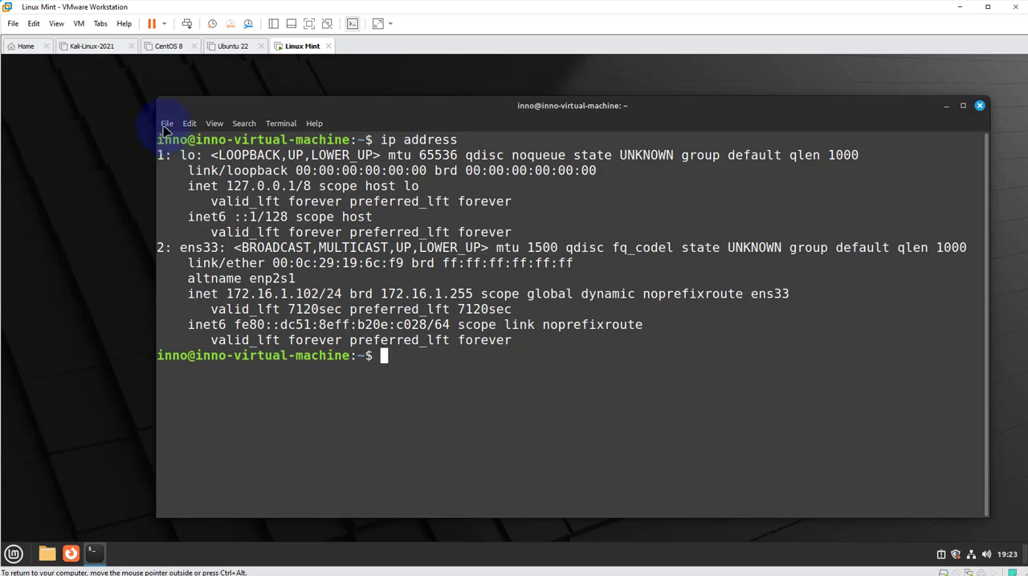
mouse_move(947, 106)
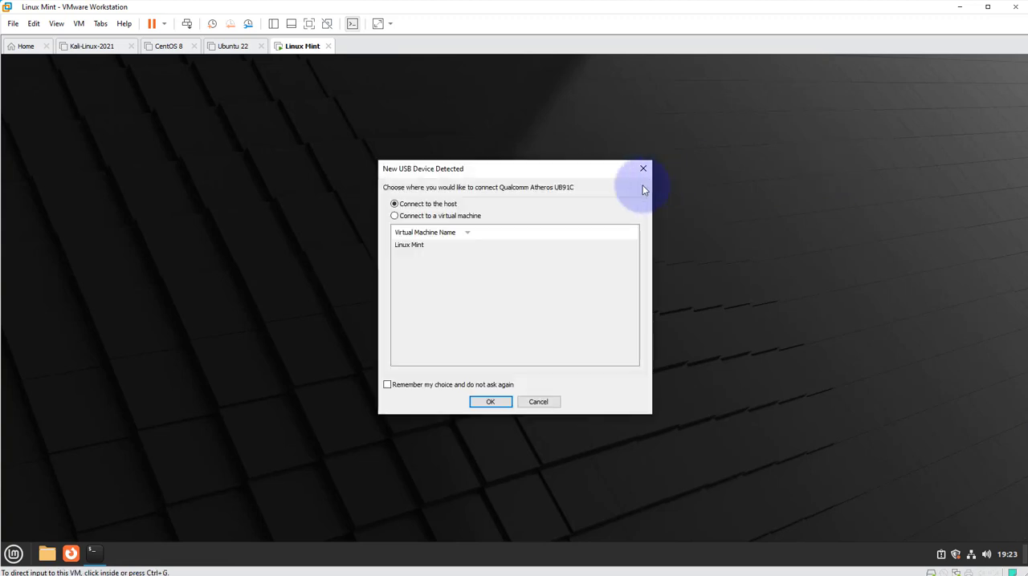
mouse_move(456, 175)
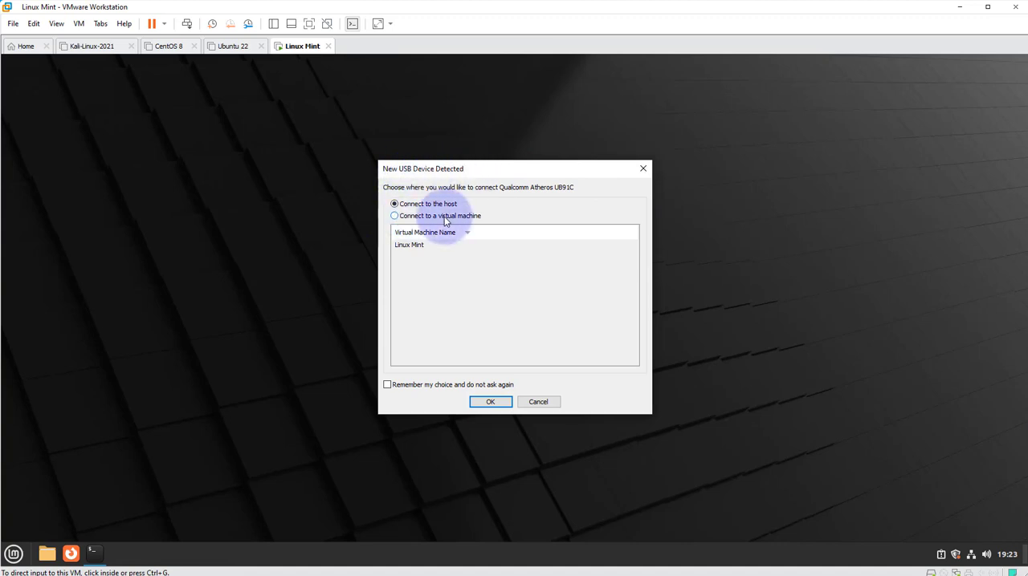
- Connect the Qualcomm Atheros USB adapter to the Linux Mint VM and dismiss the removable devices notice
click(395, 216)
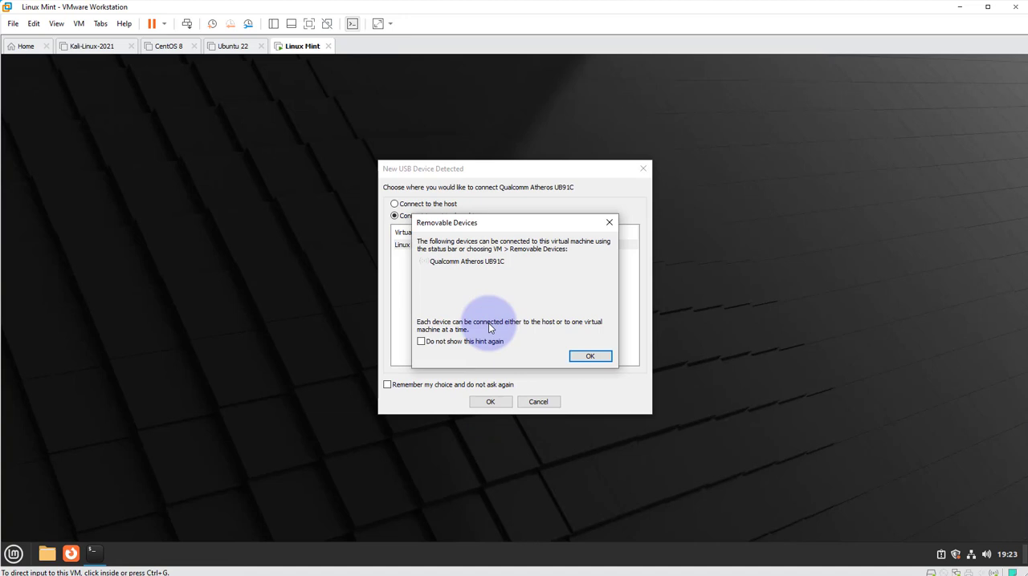
mouse_move(474, 251)
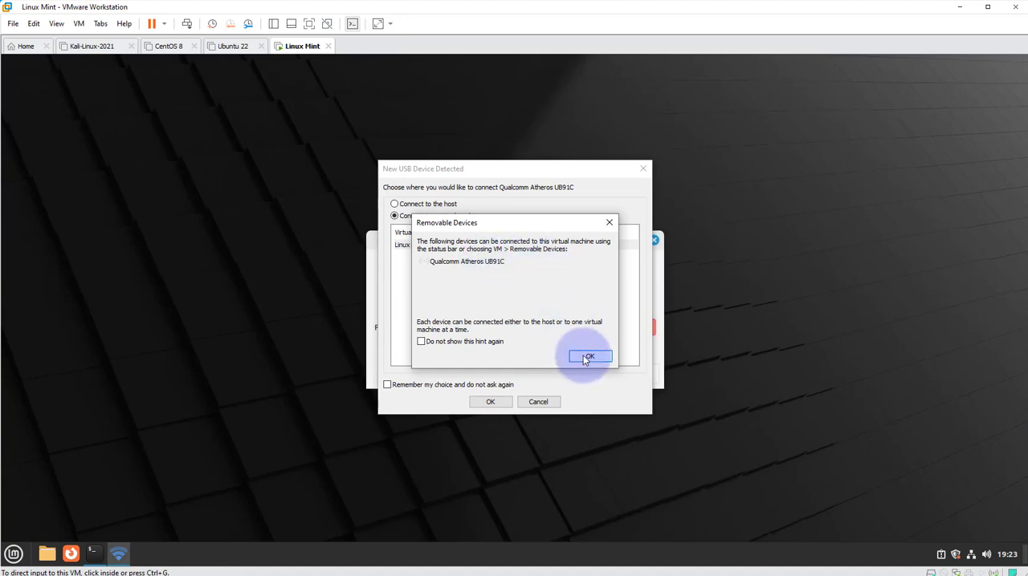
click(588, 357)
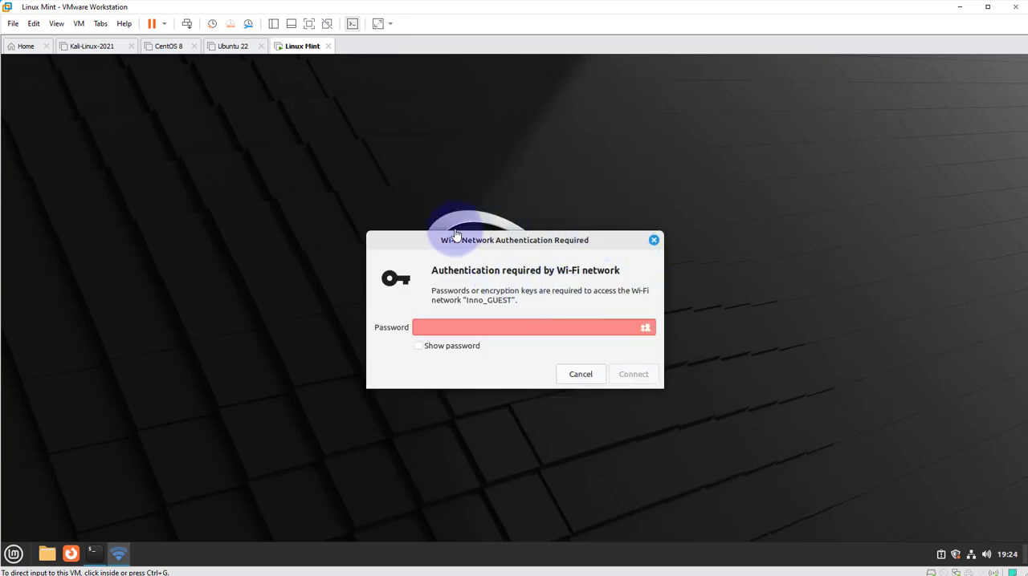
mouse_move(566, 247)
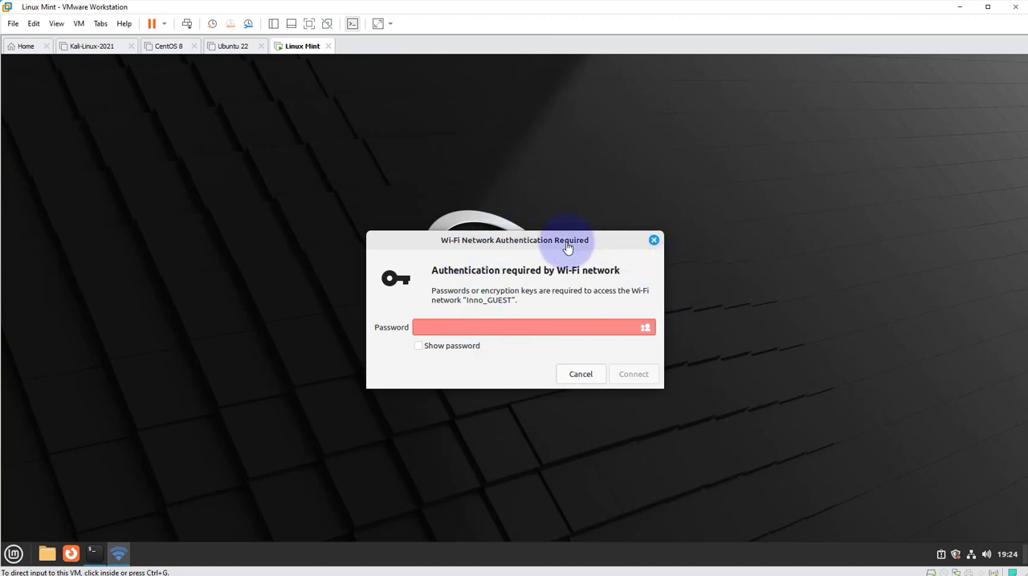
mouse_move(520, 315)
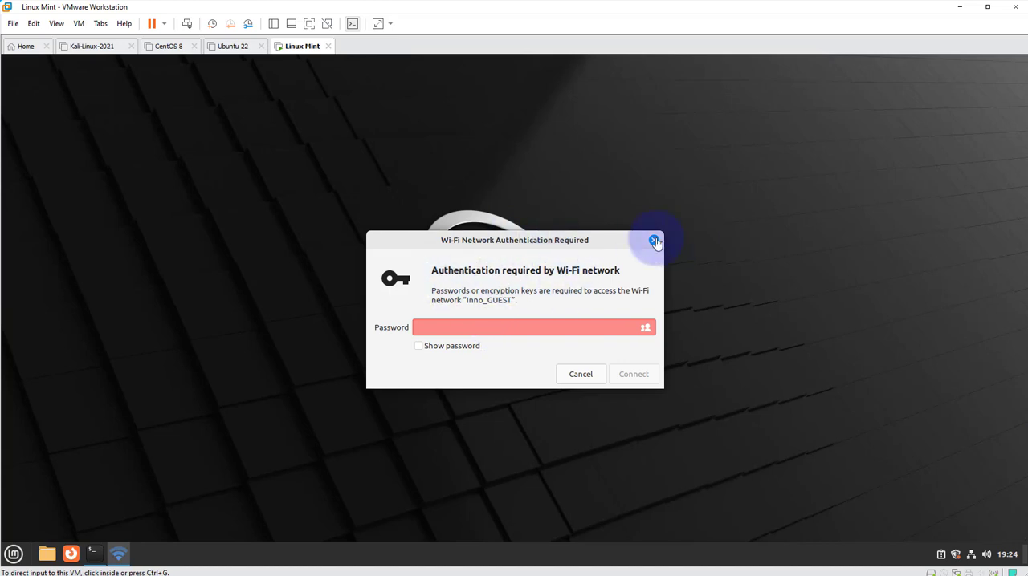
click(655, 241)
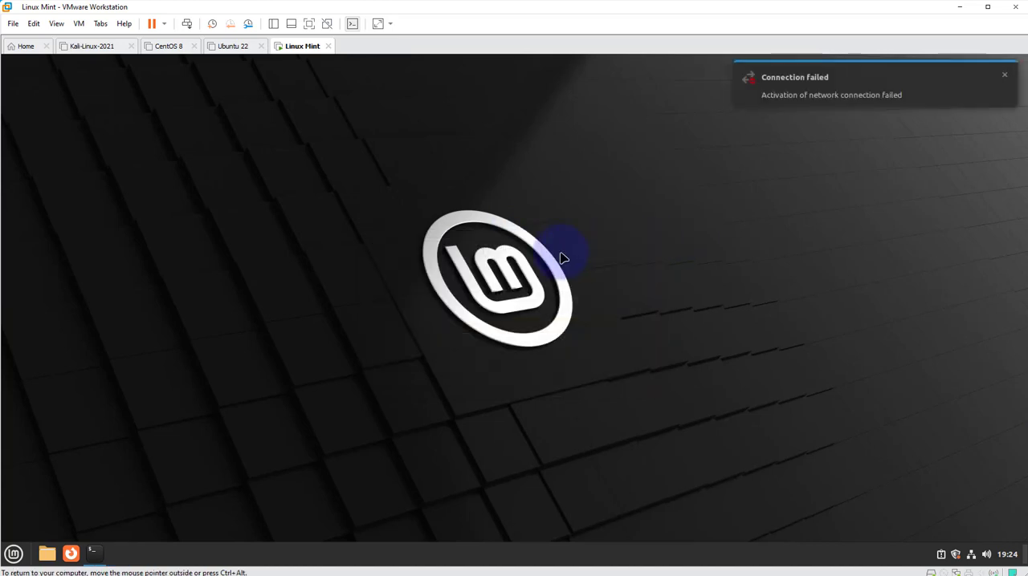
click(1004, 74)
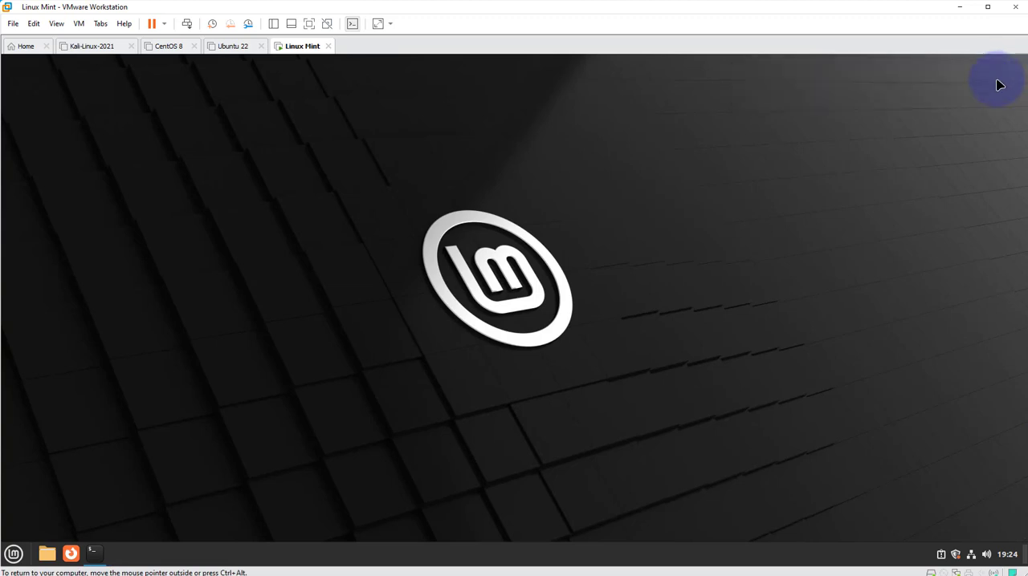
mouse_move(956, 97)
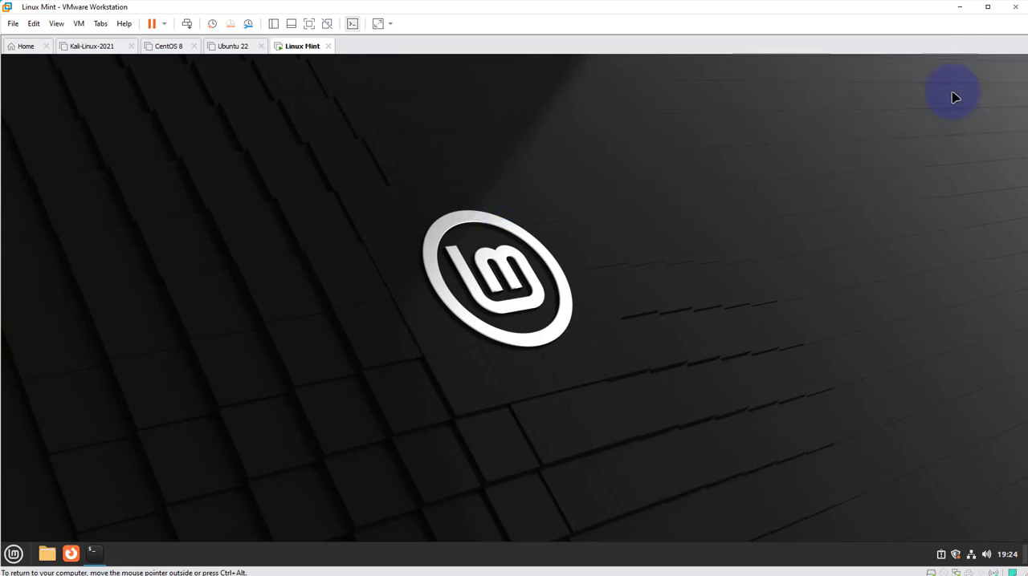
mouse_move(265, 102)
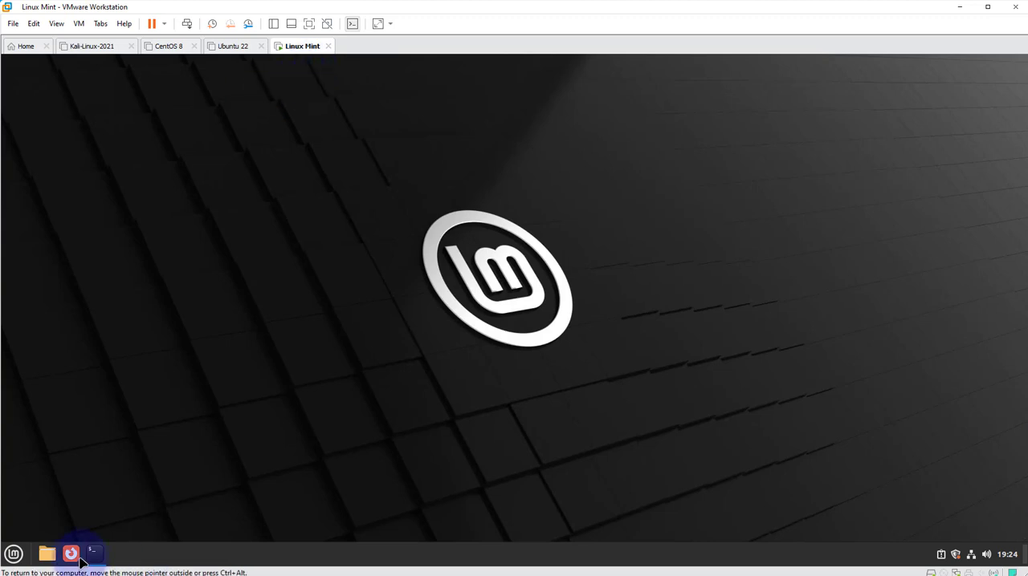
- Launch Network settings from the Mint menu, showing nearby Wi-Fi networks including inno_GUEST
click(13, 554)
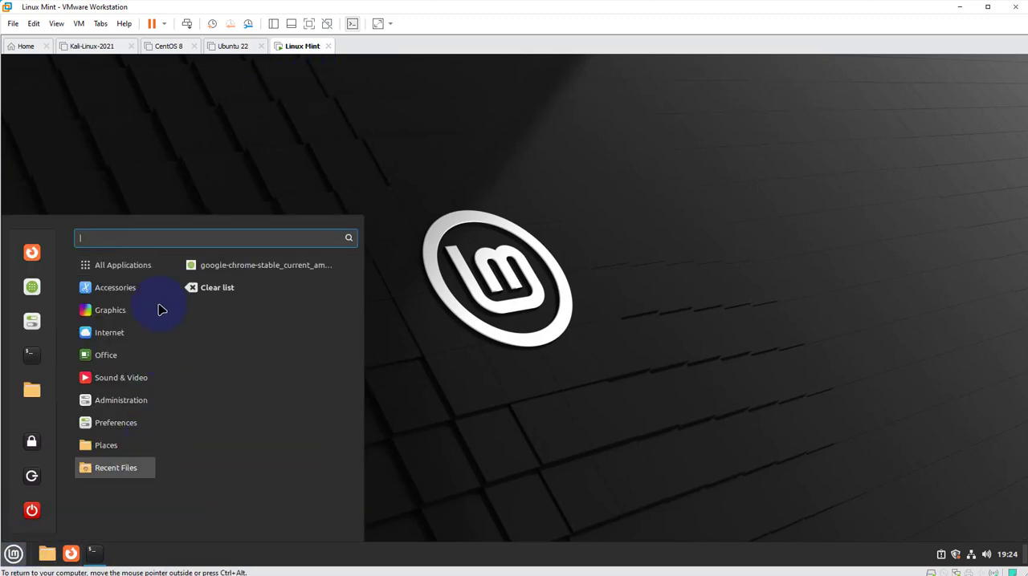
text(netwo)
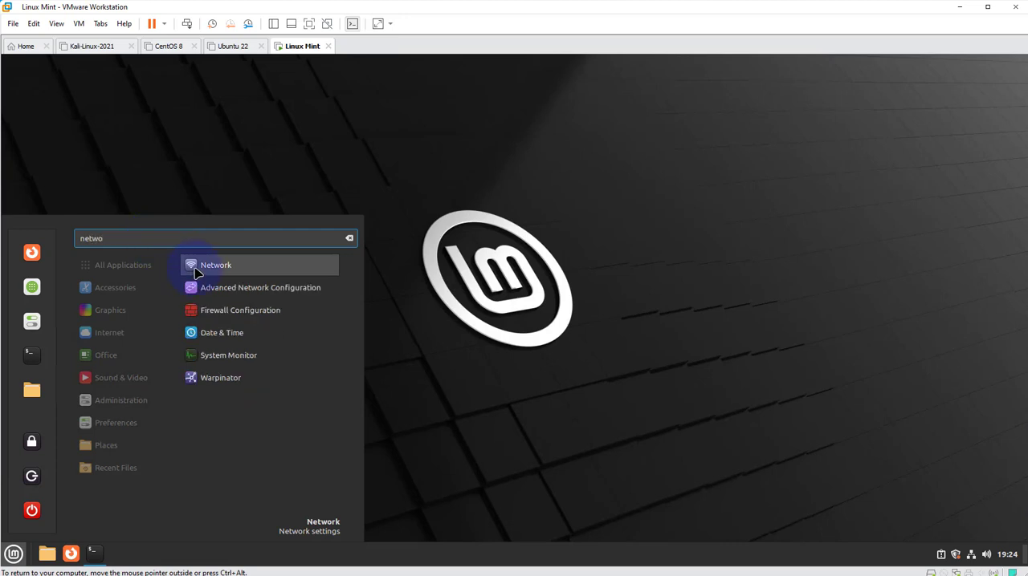
click(215, 265)
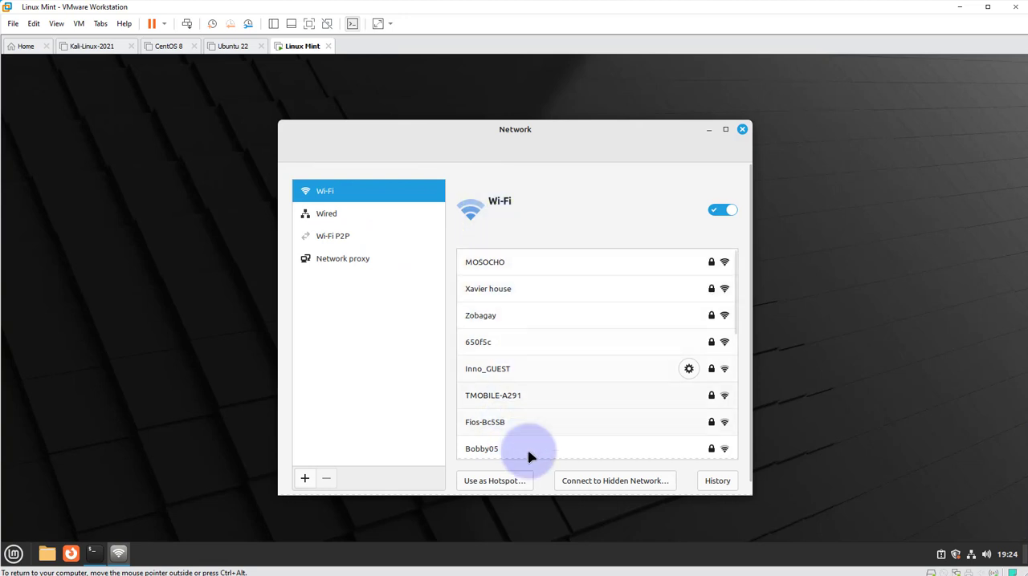
mouse_move(495, 437)
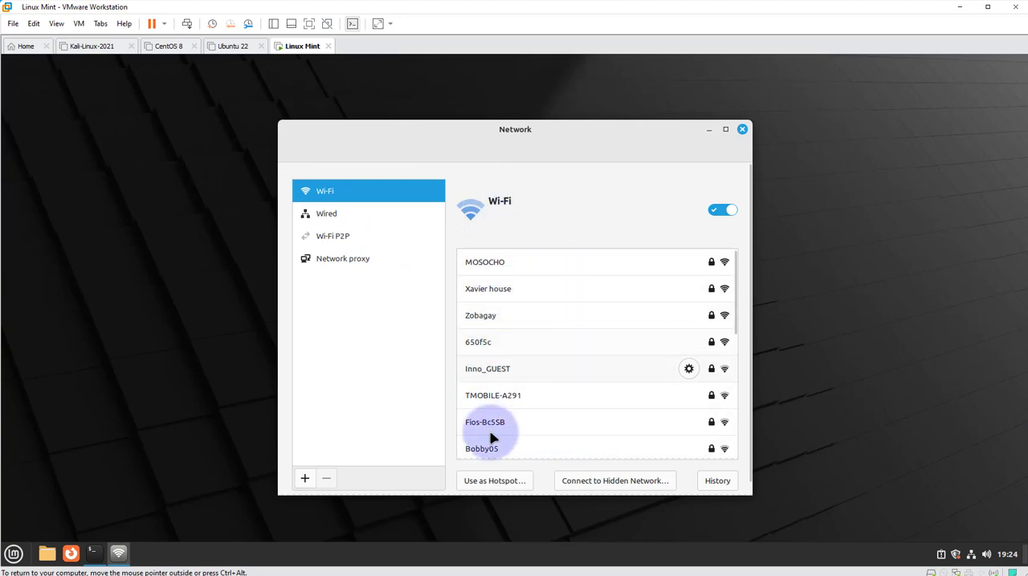
mouse_move(498, 201)
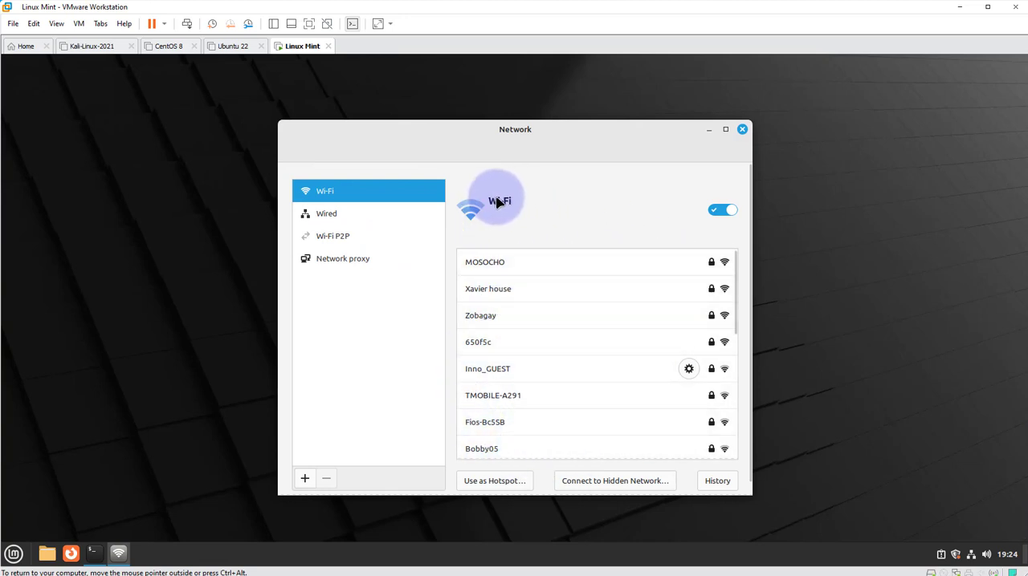
mouse_move(319, 199)
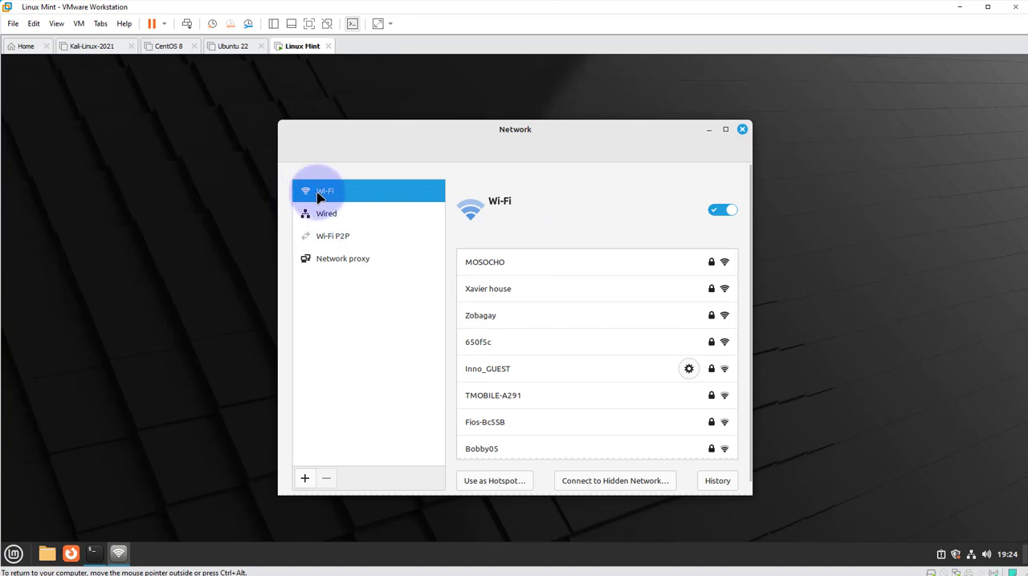
mouse_move(344, 196)
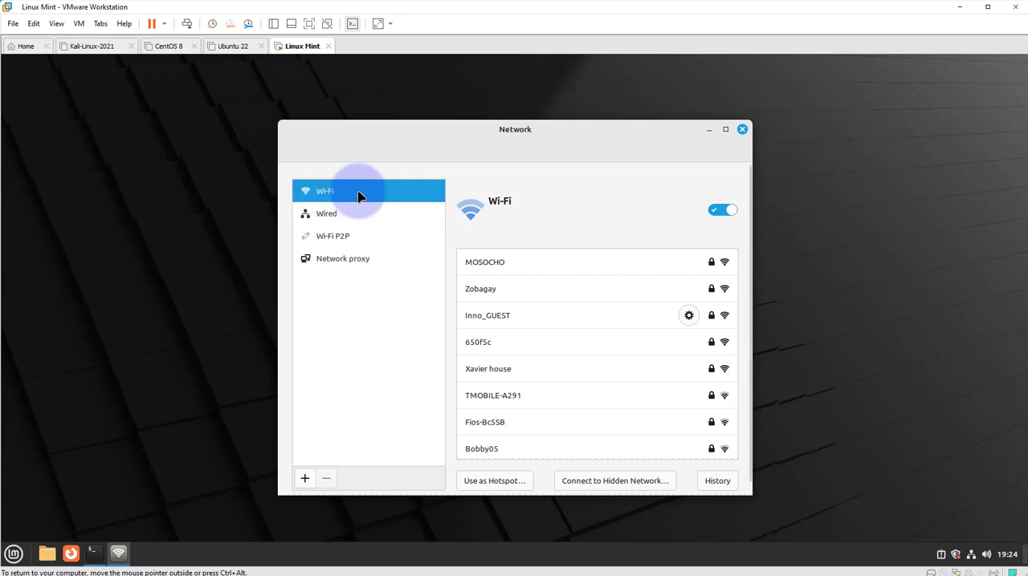
mouse_move(401, 192)
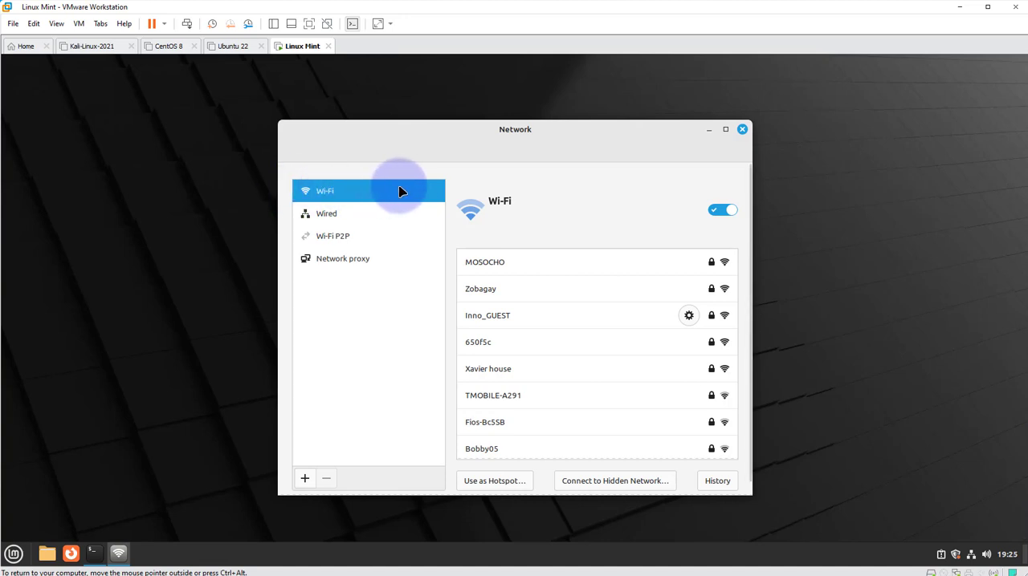
mouse_move(337, 185)
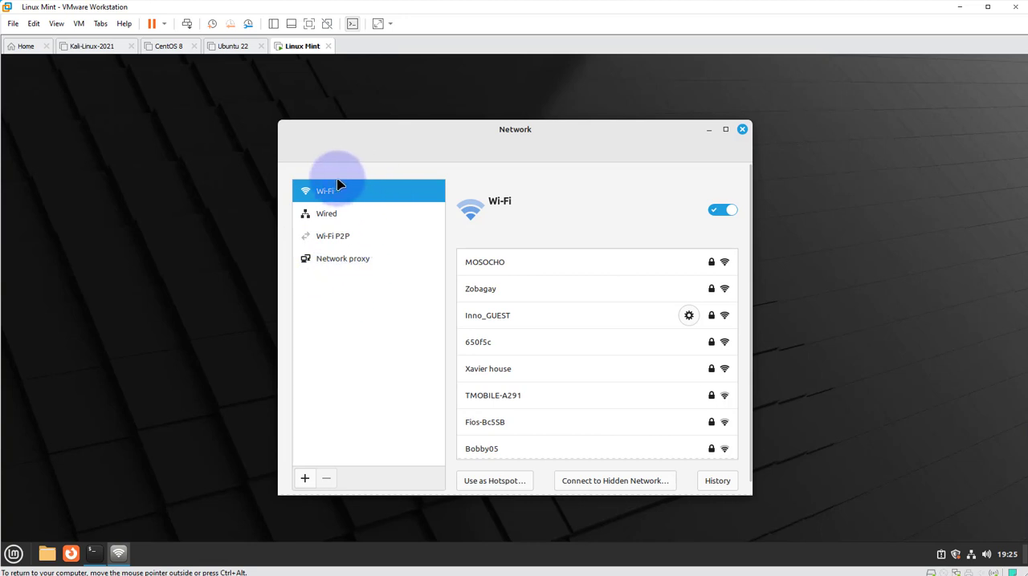
mouse_move(337, 219)
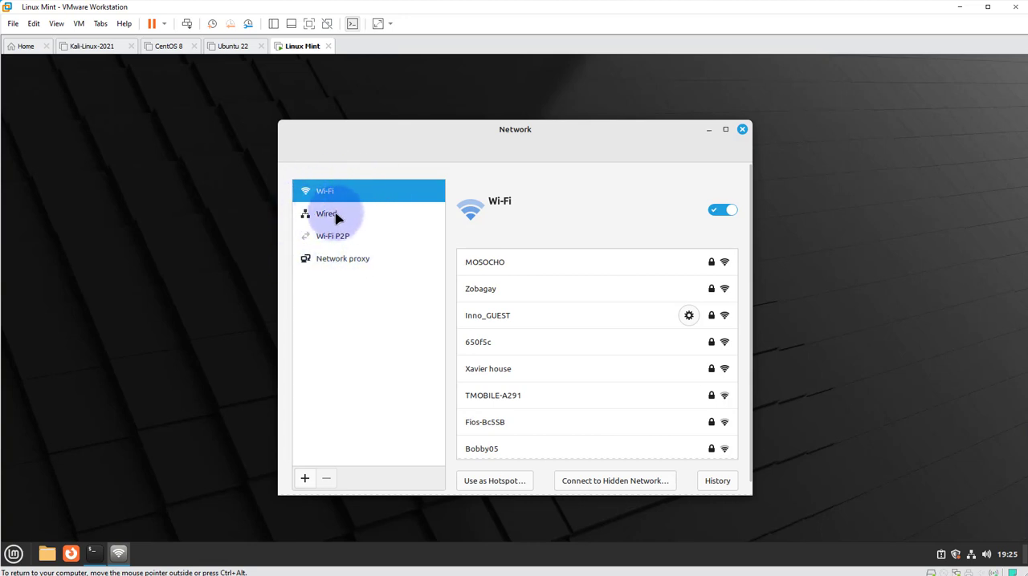
mouse_move(329, 265)
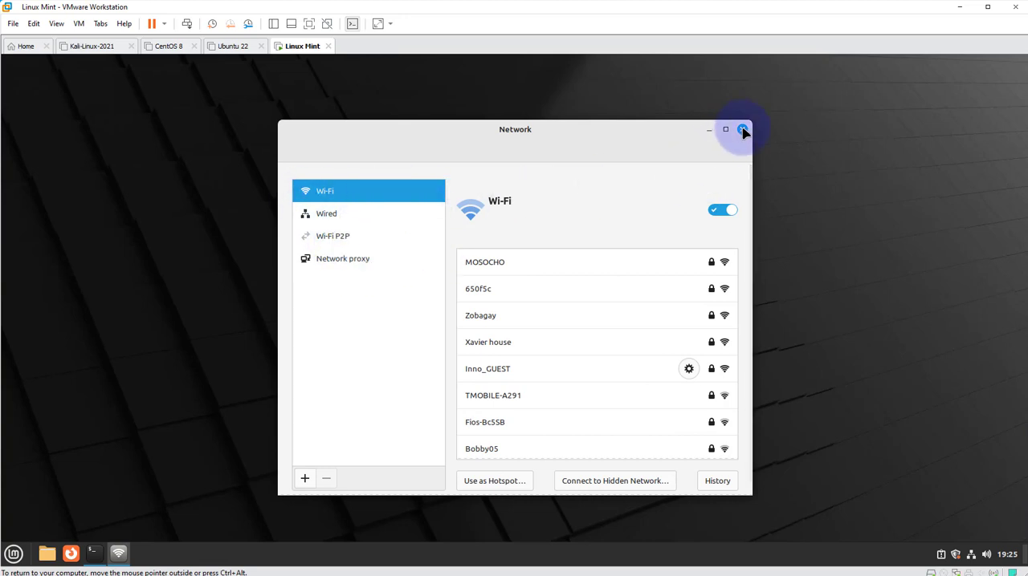
- Close the Network settings window to return to the Mint desktop
click(742, 128)
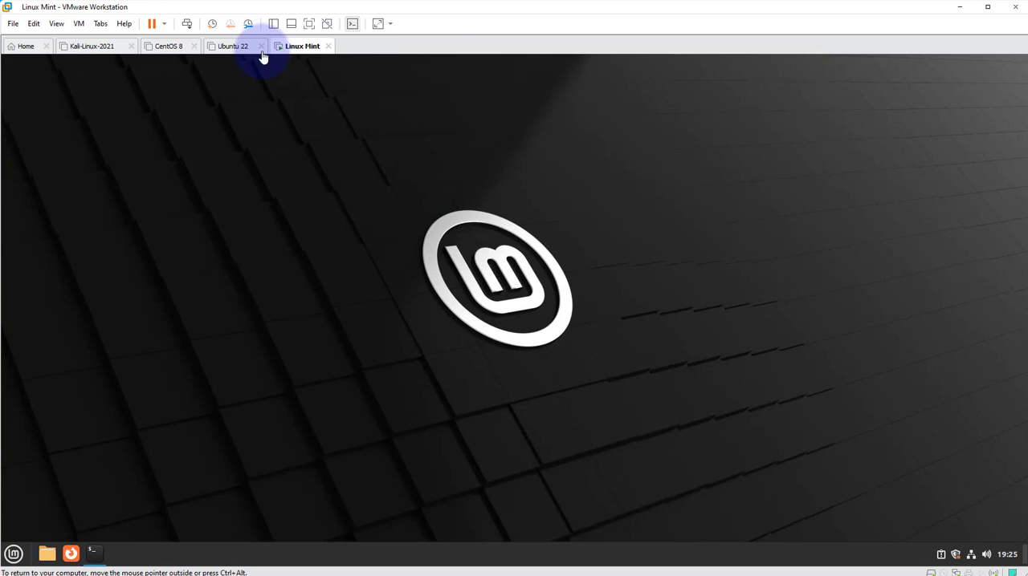
mouse_move(305, 88)
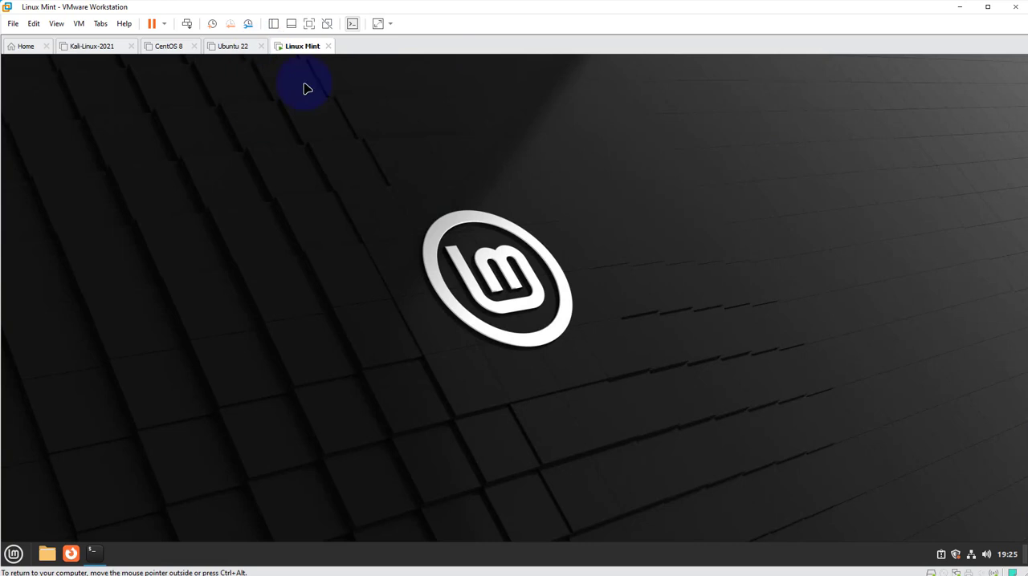
mouse_move(292, 143)
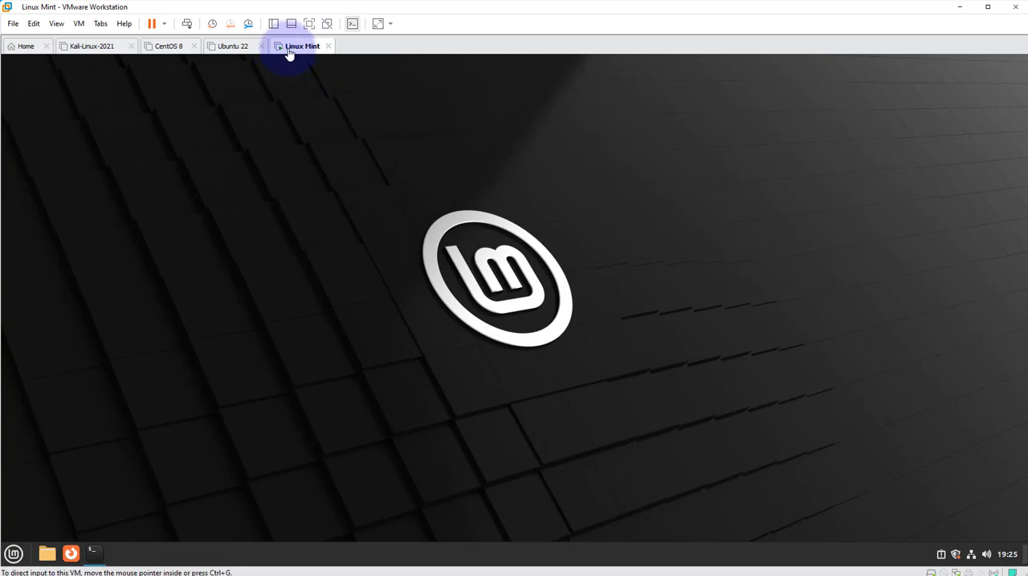
right_click(302, 45)
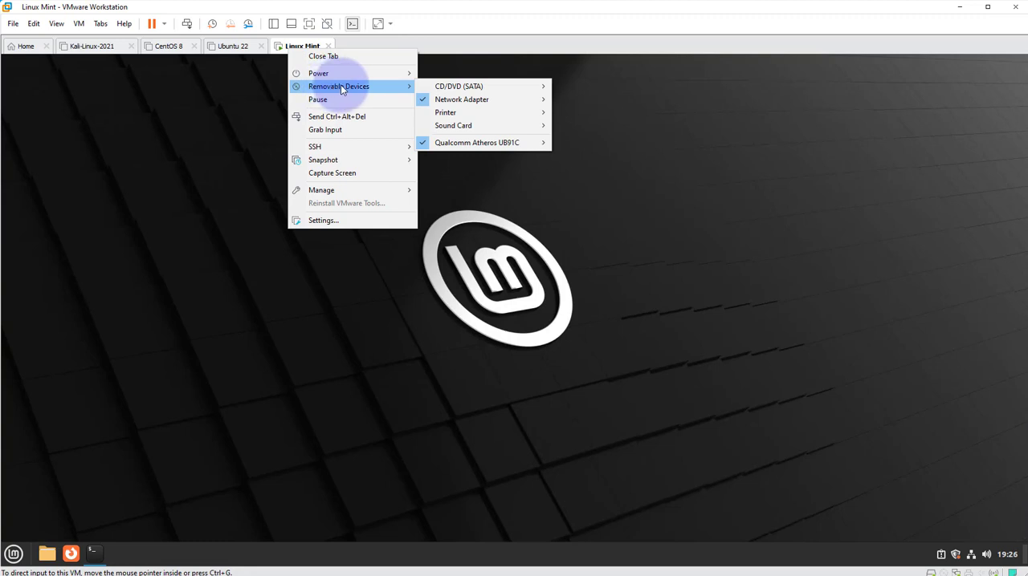
mouse_move(477, 142)
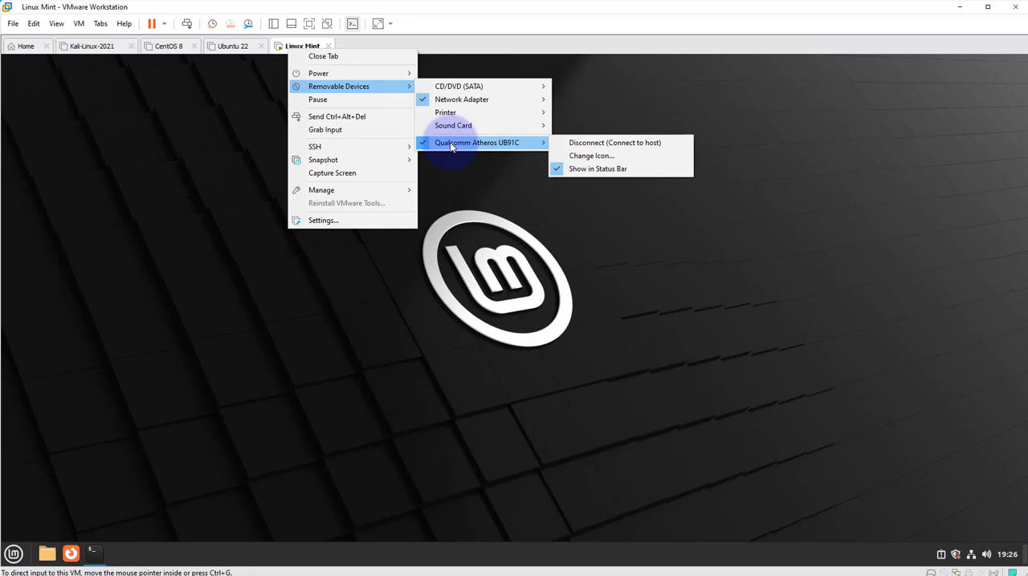
mouse_move(465, 146)
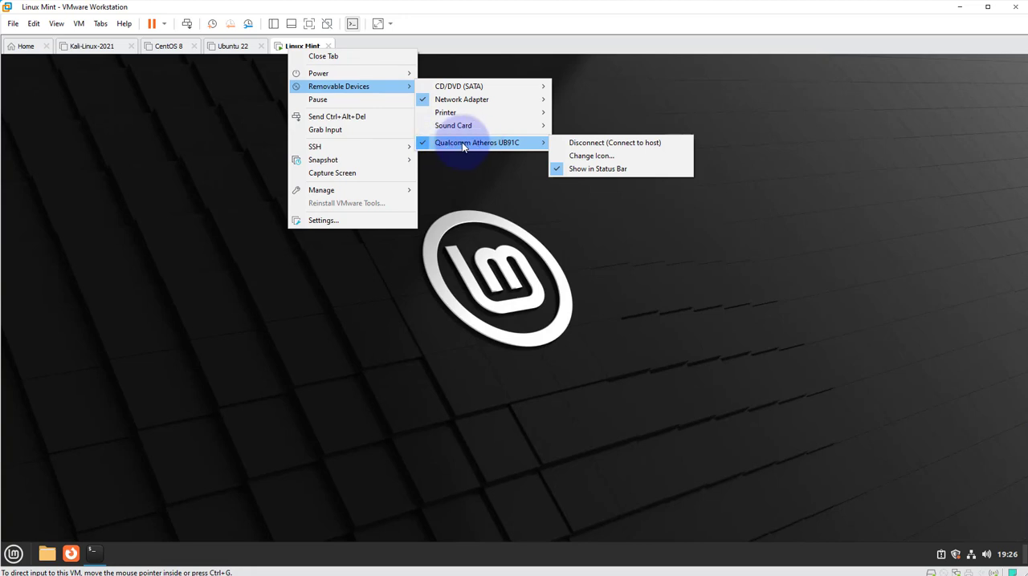
mouse_move(614, 143)
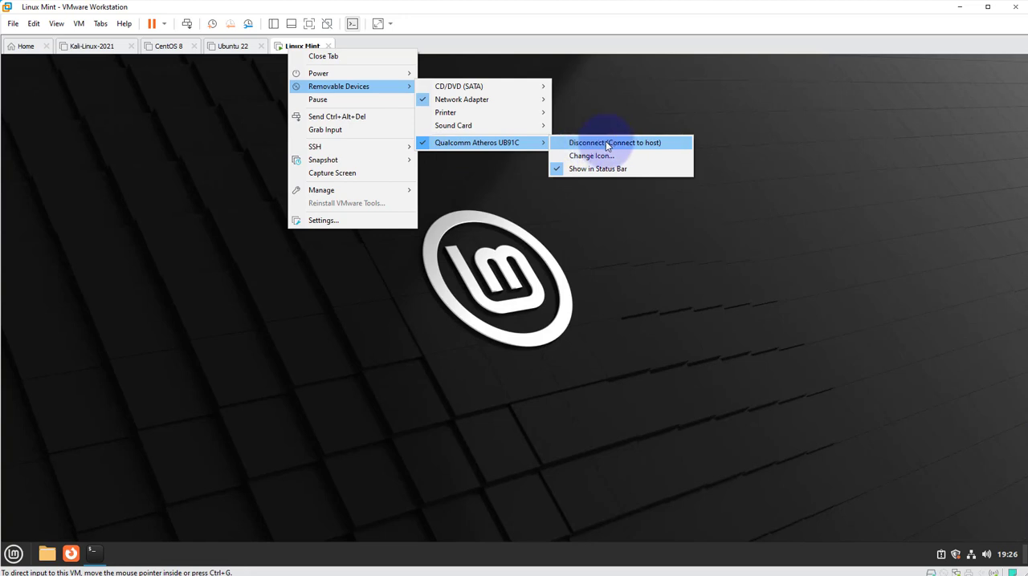
mouse_move(610, 132)
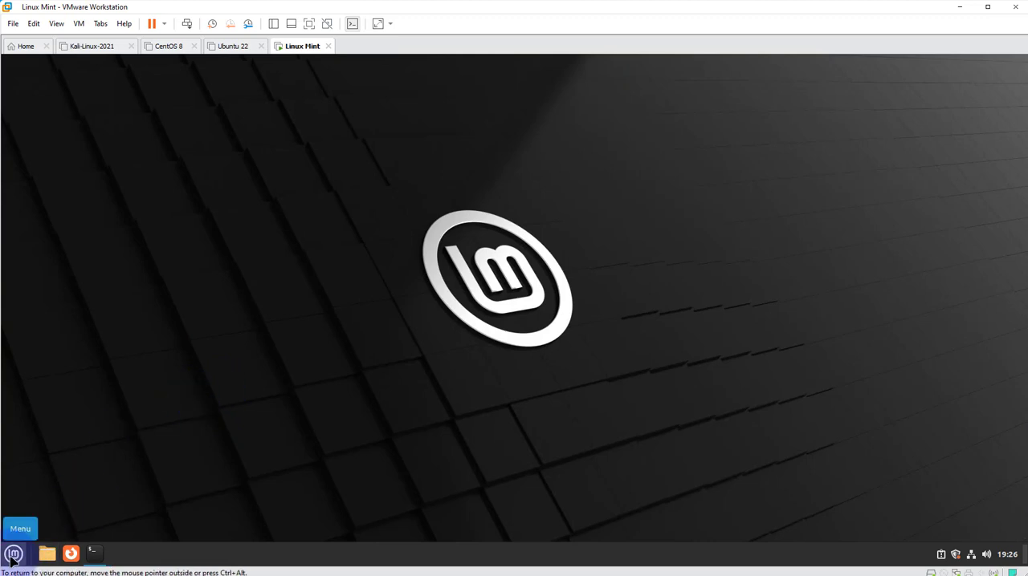
click(13, 554)
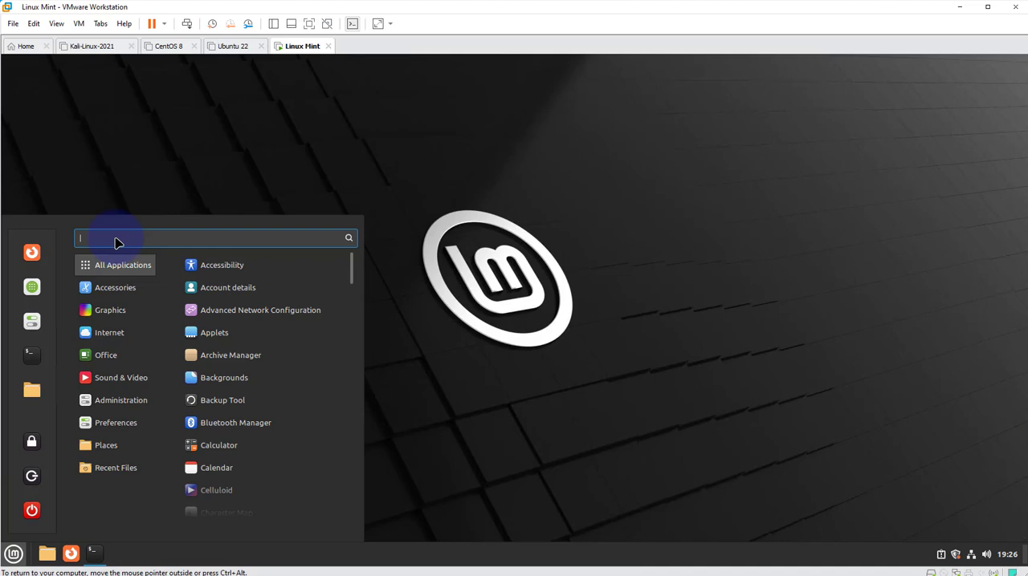
text(n)
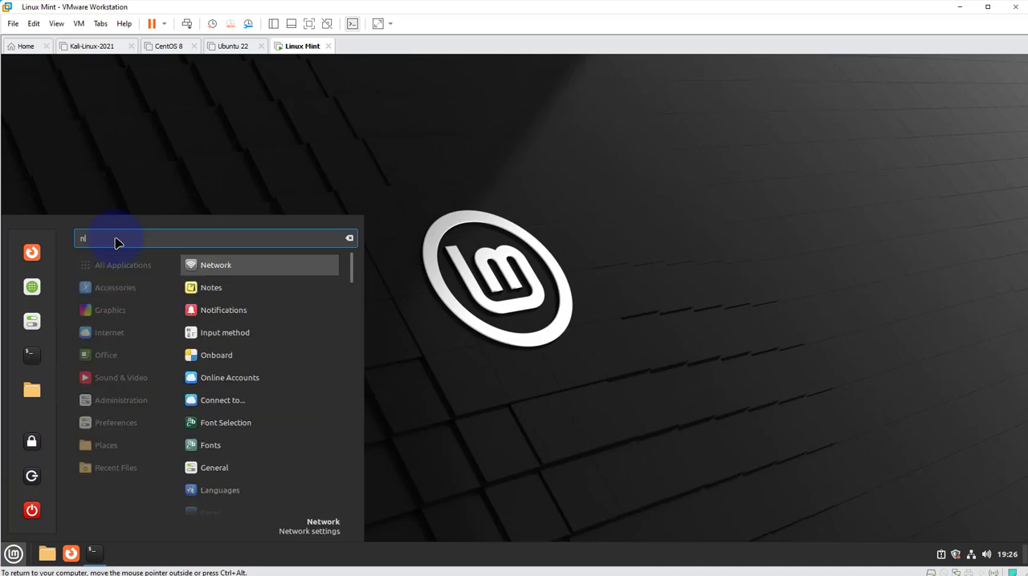
text(etwor)
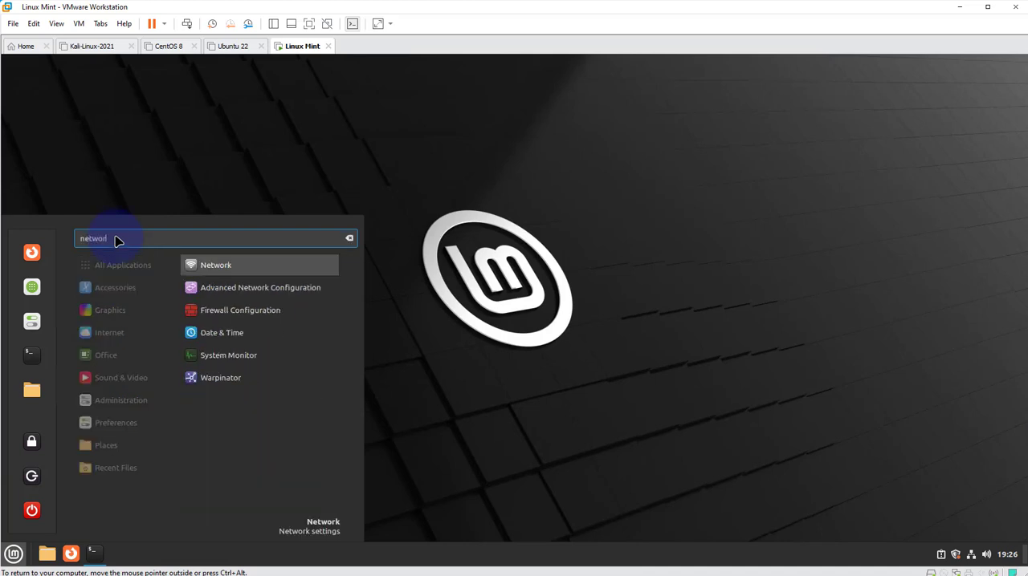
click(215, 265)
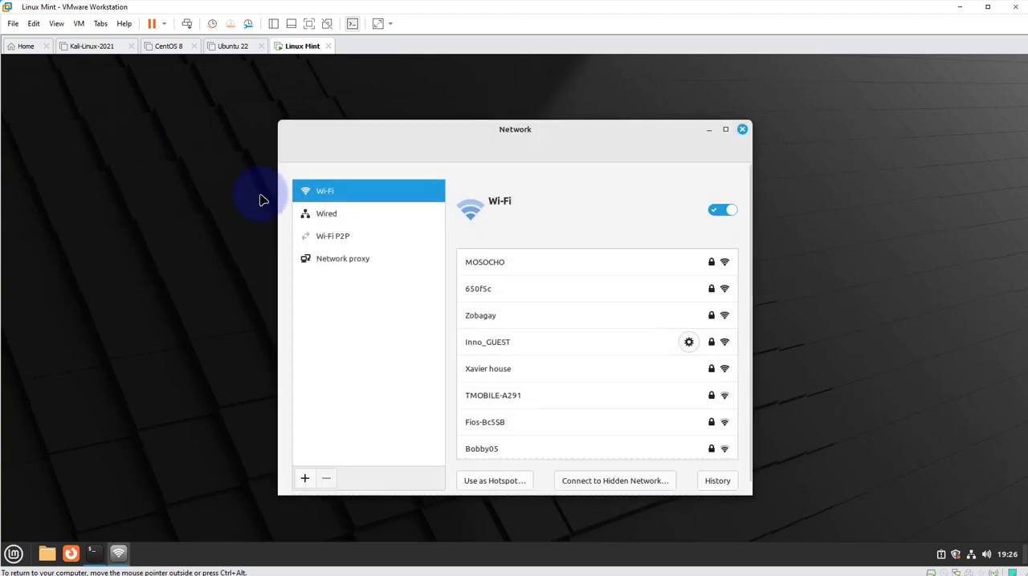
mouse_move(119, 554)
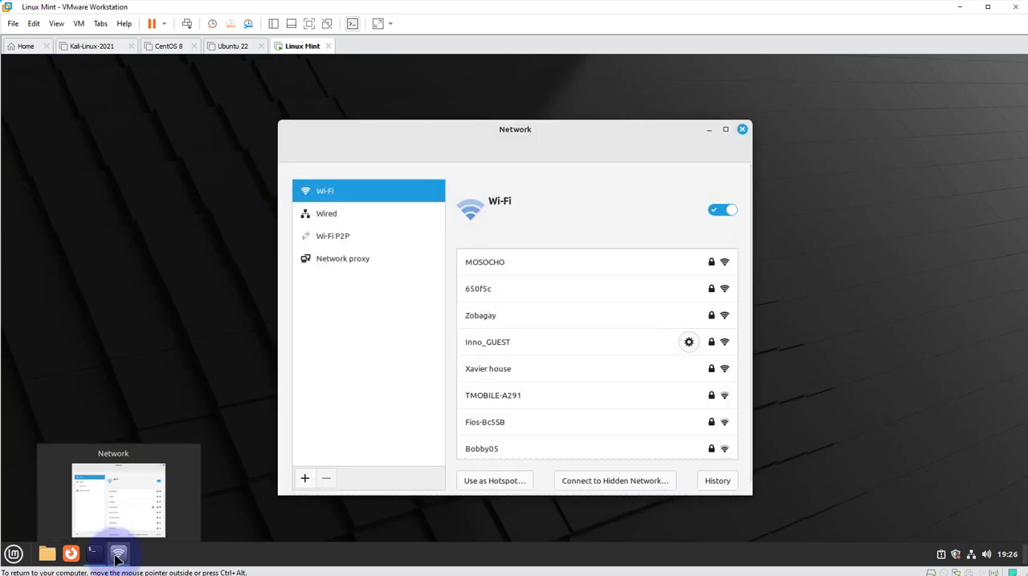
right_click(119, 554)
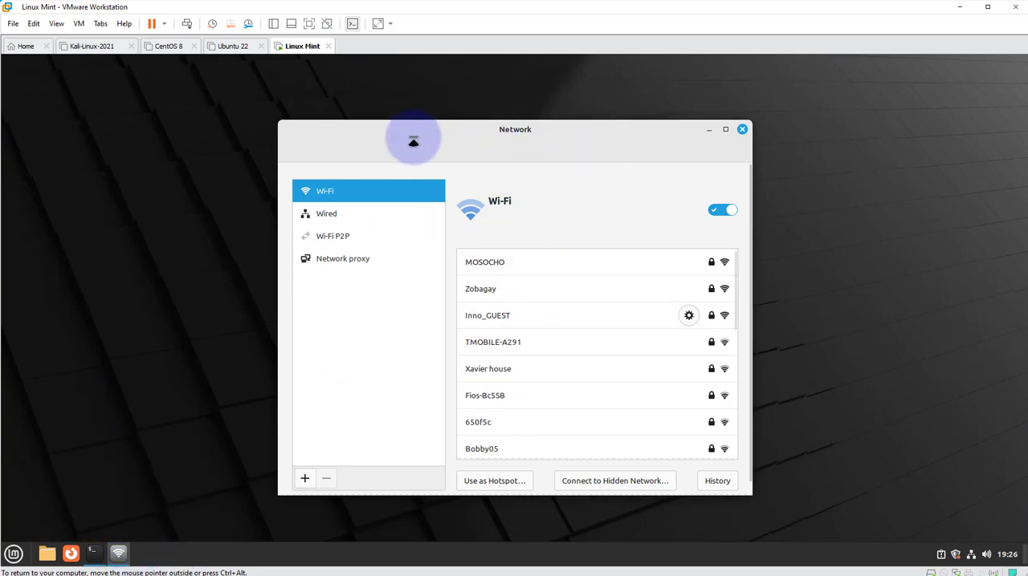
mouse_move(409, 191)
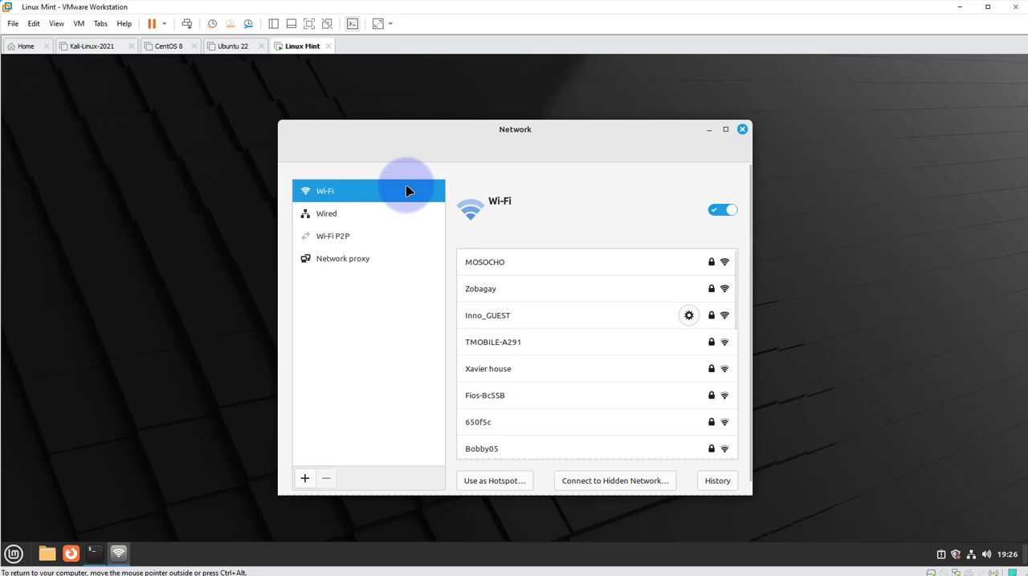
mouse_move(382, 170)
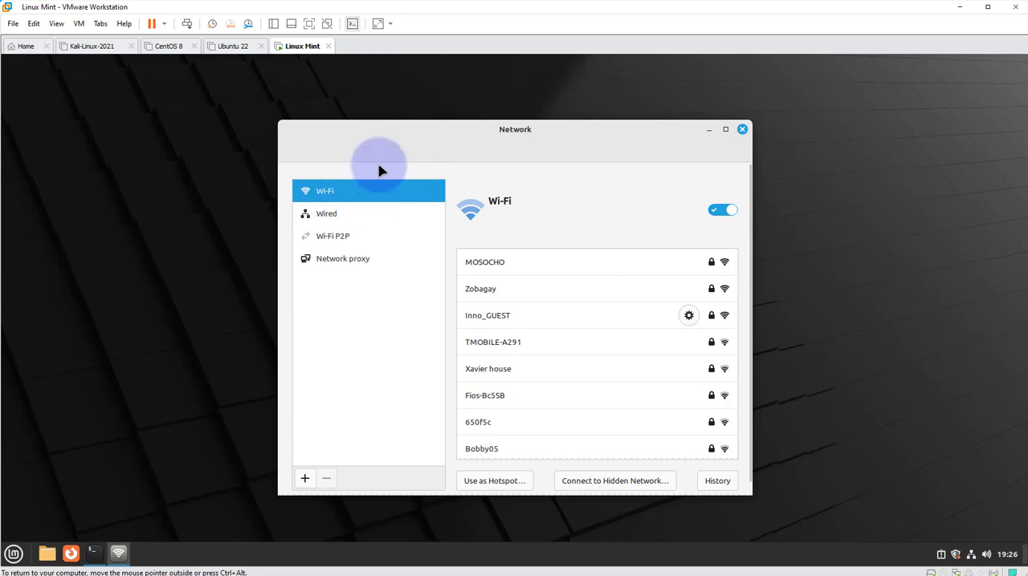
mouse_move(504, 280)
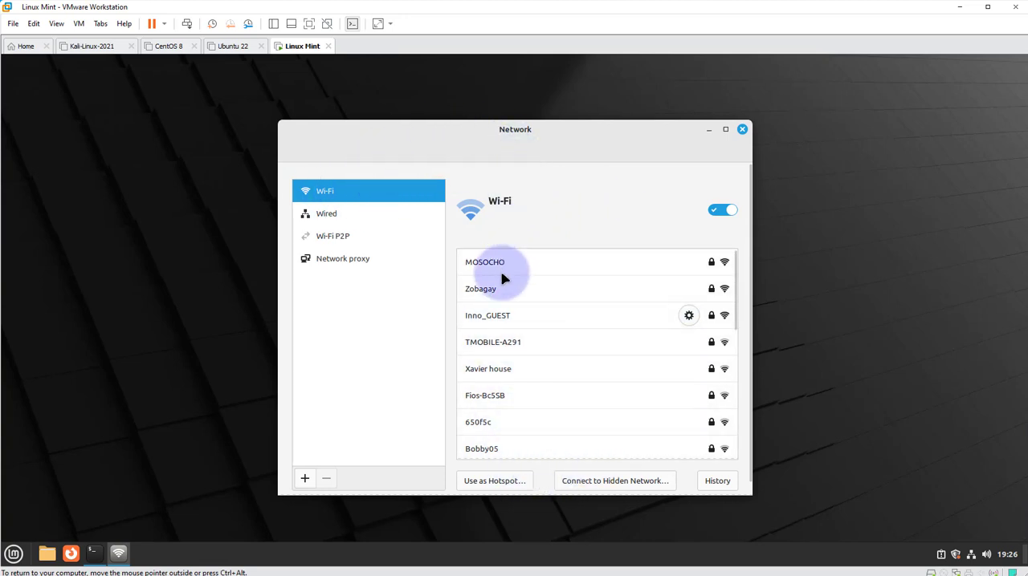
mouse_move(770, 196)
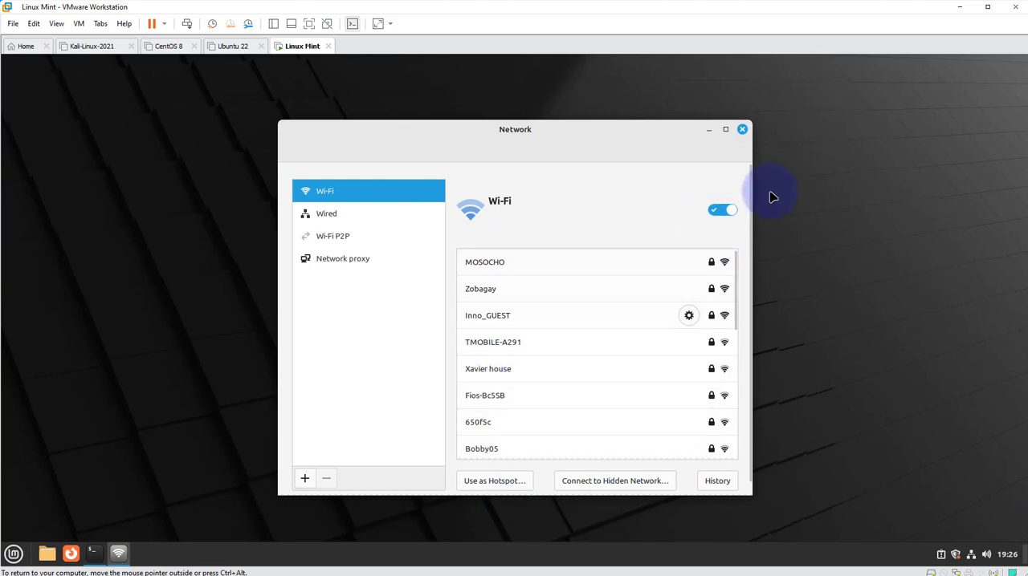
mouse_move(799, 181)
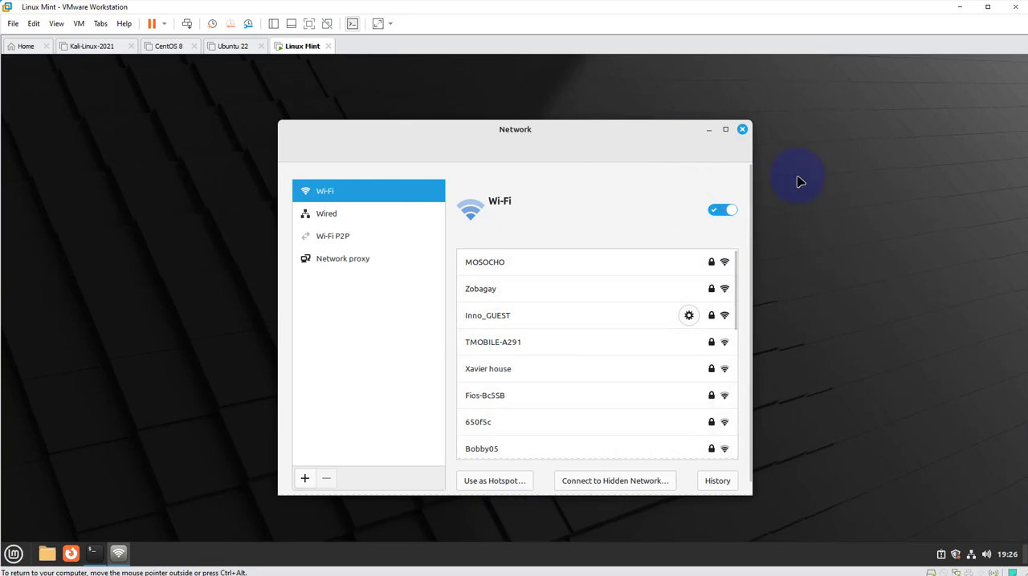
mouse_move(488, 315)
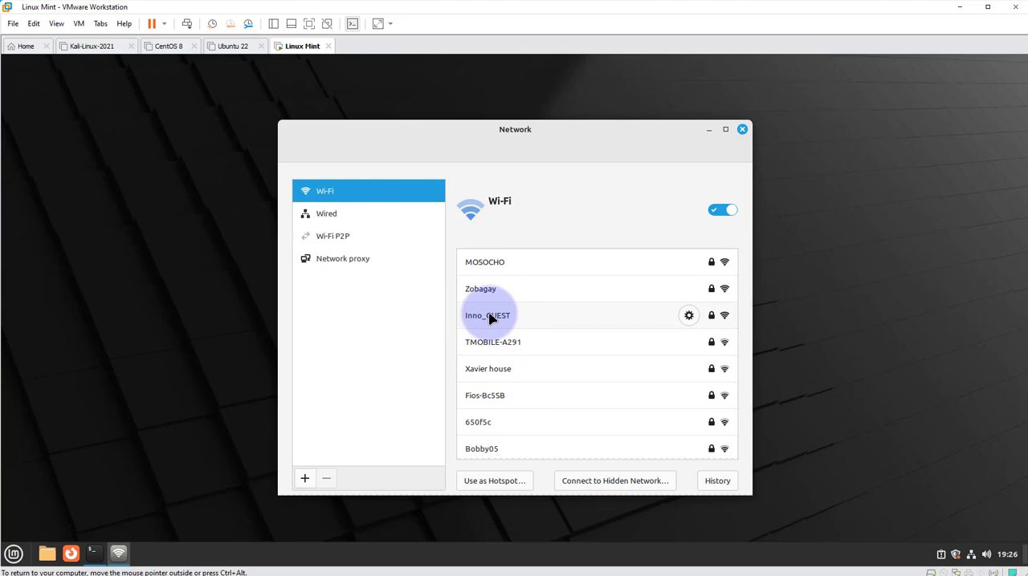
- Join the Inno_GUEST Wi-Fi network by entering its password and connecting
click(488, 315)
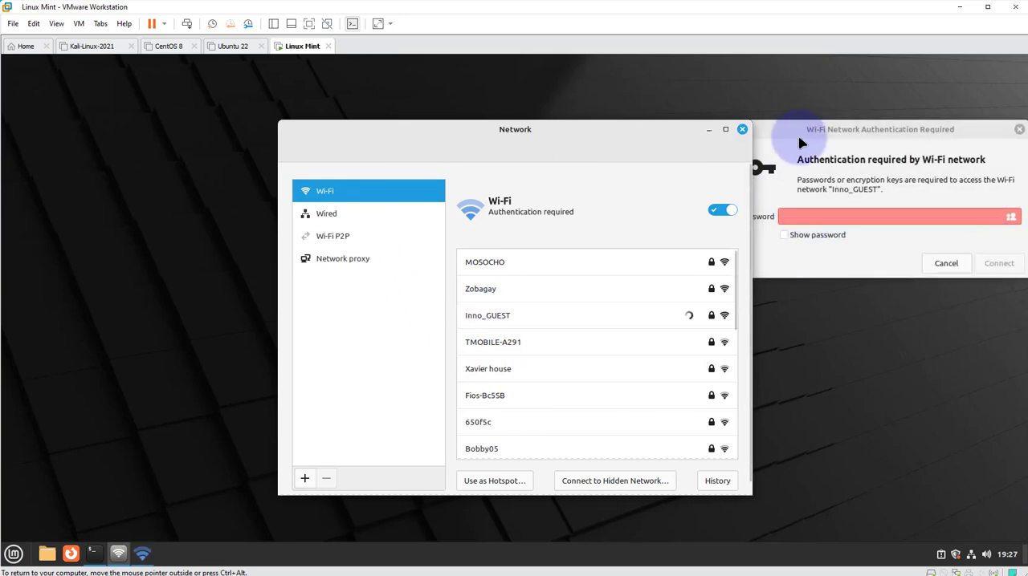
drag(880, 129, 795, 118)
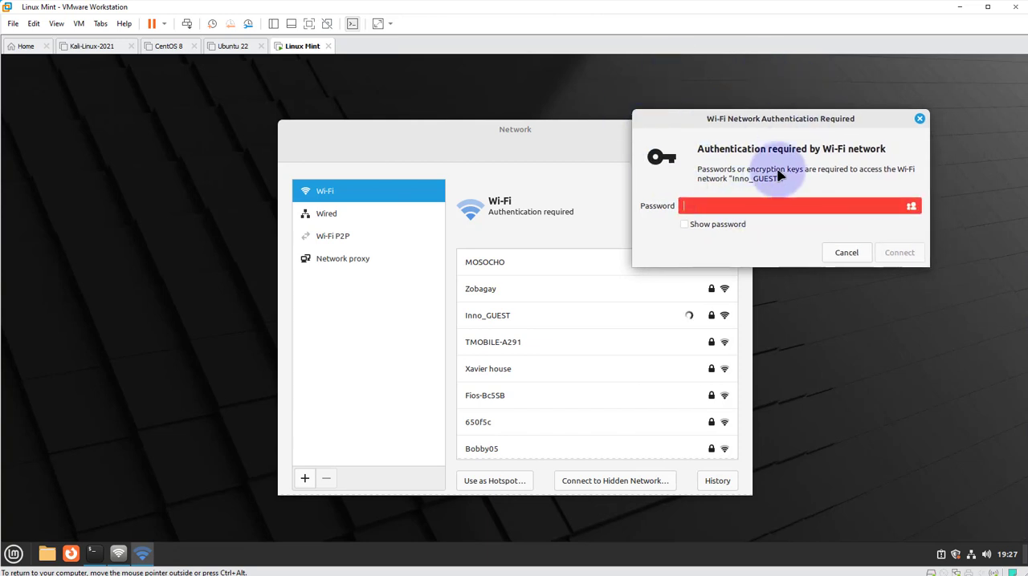
mouse_move(845, 320)
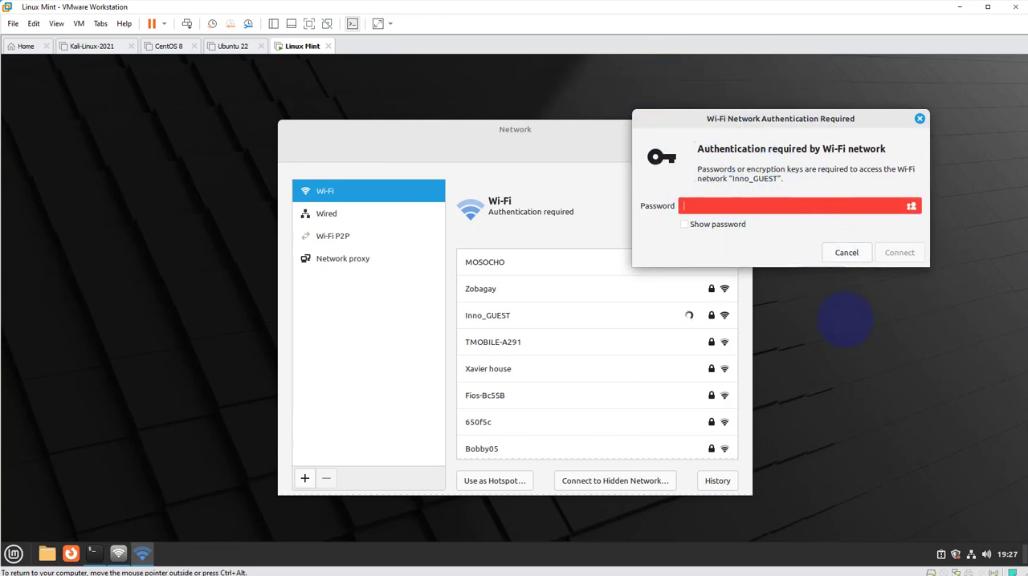
text(password)
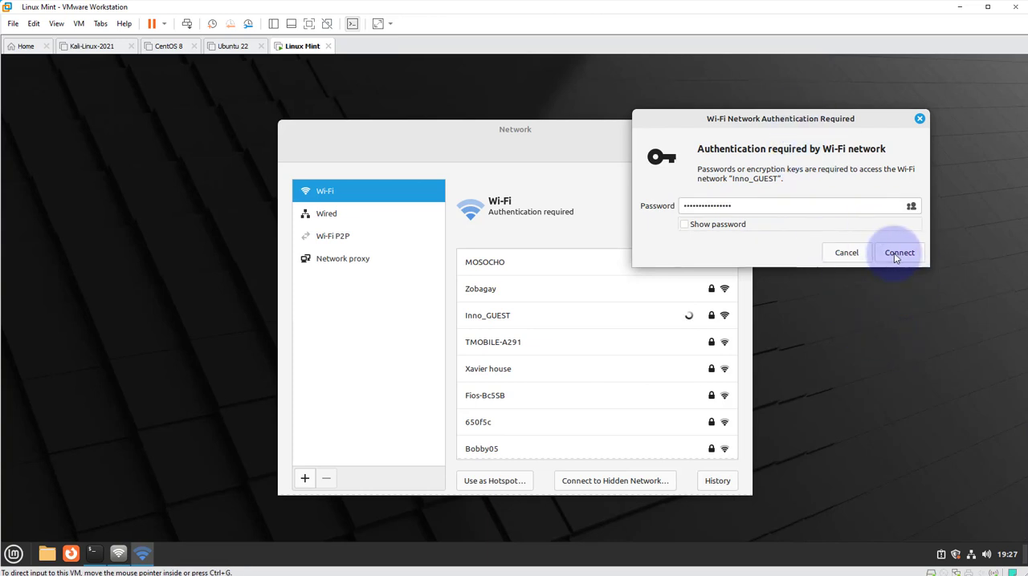
click(899, 252)
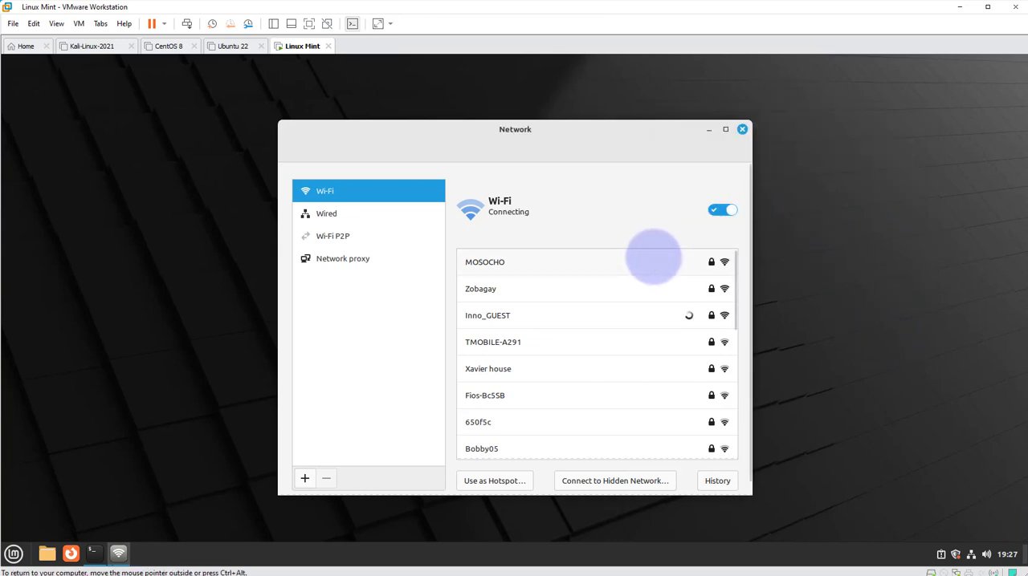
mouse_move(689, 318)
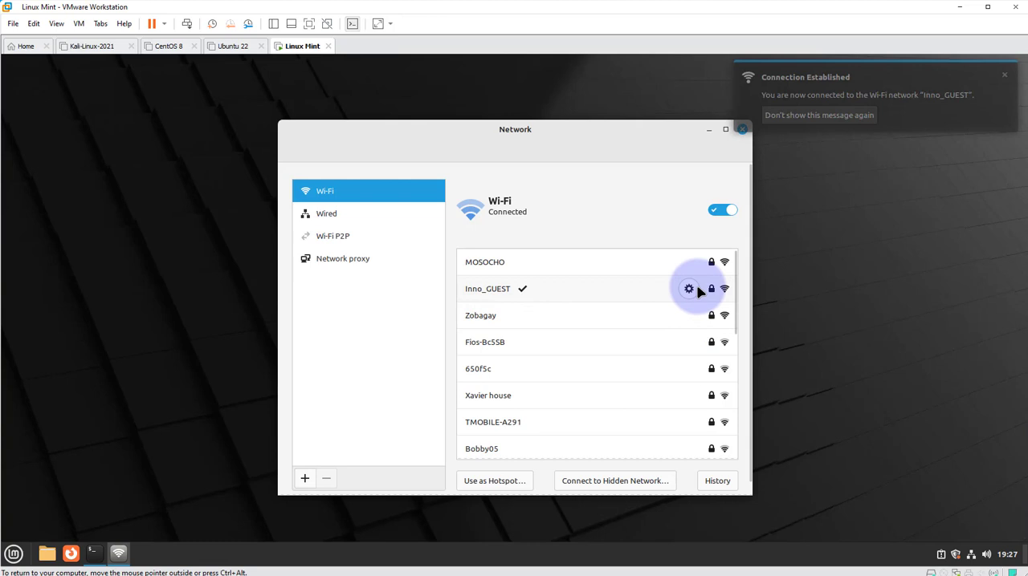
mouse_move(494, 297)
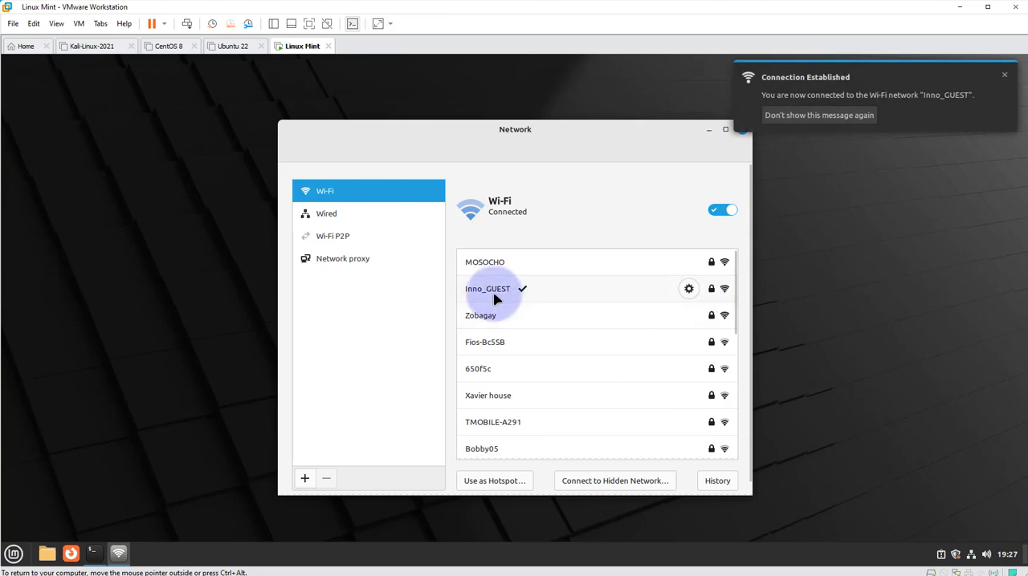
mouse_move(521, 293)
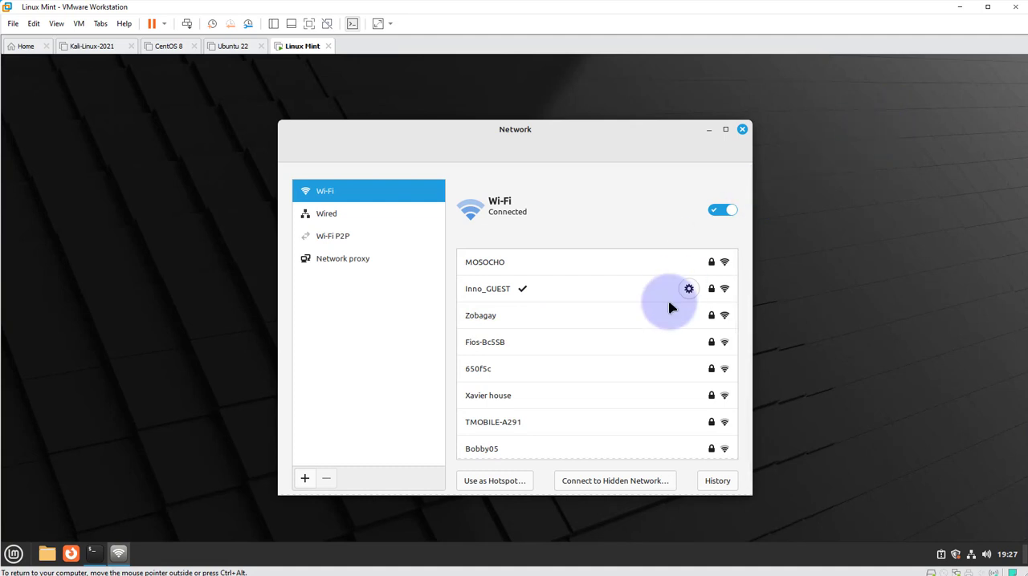
mouse_move(806, 164)
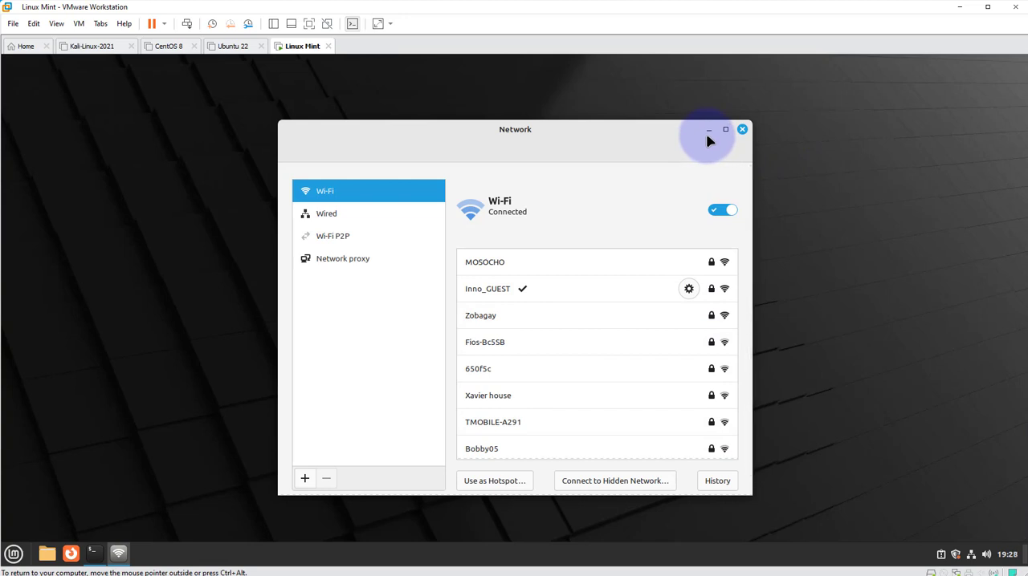
mouse_move(709, 136)
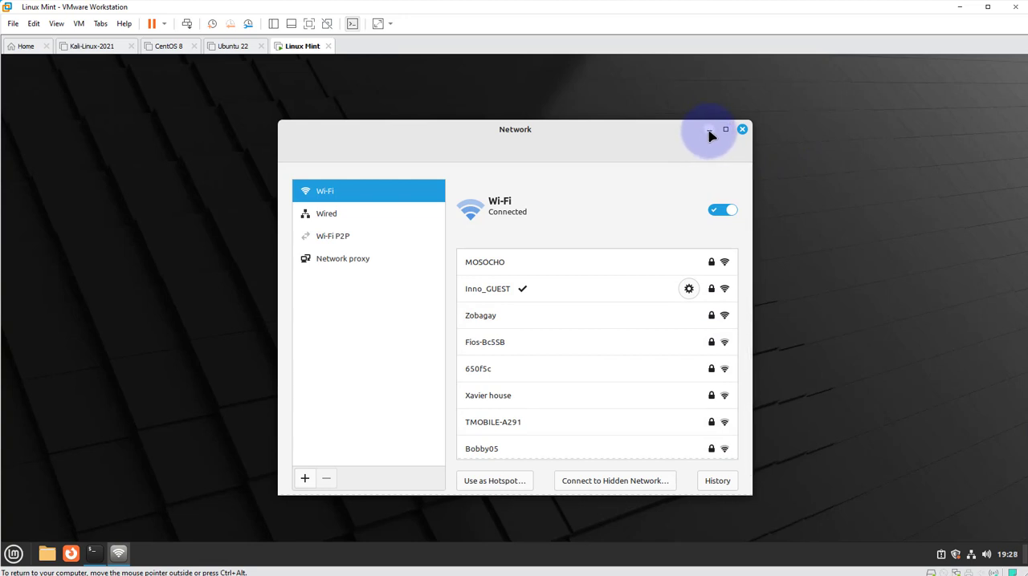
- Rerun ip address, showing the wlx00c0cab298fe interface with address 192.168.1.176
click(742, 129)
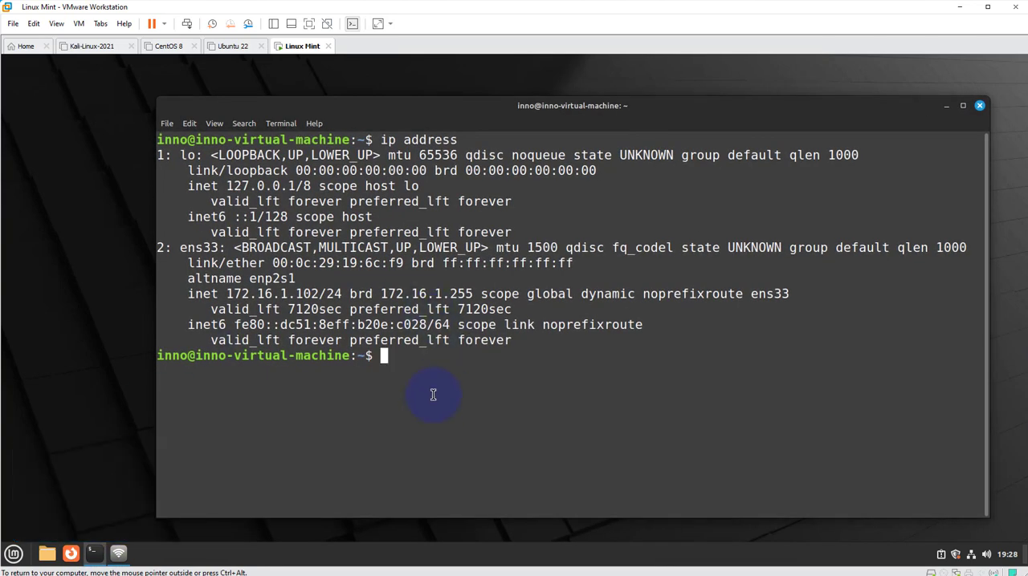
text(ip address)
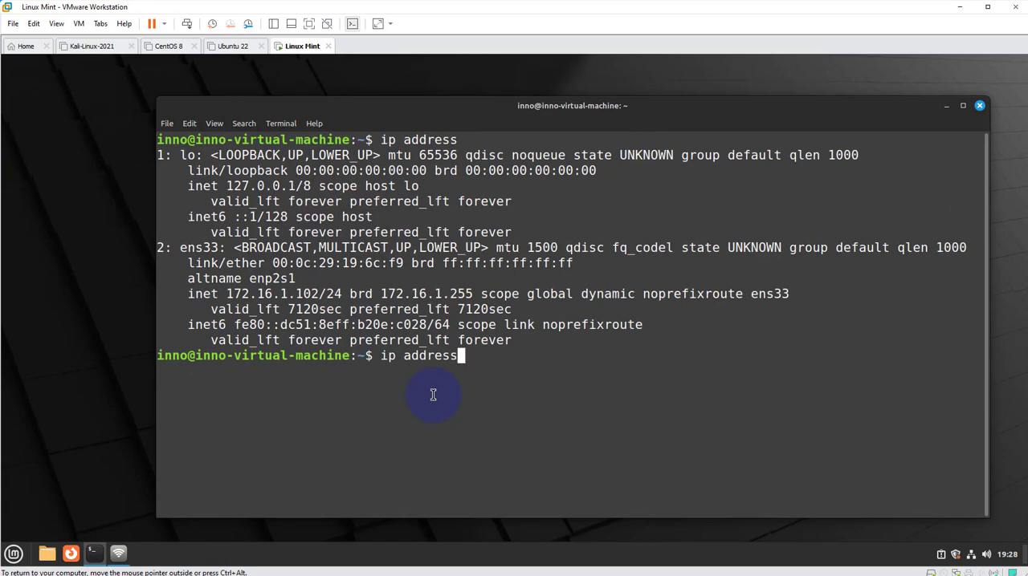
key(Return)
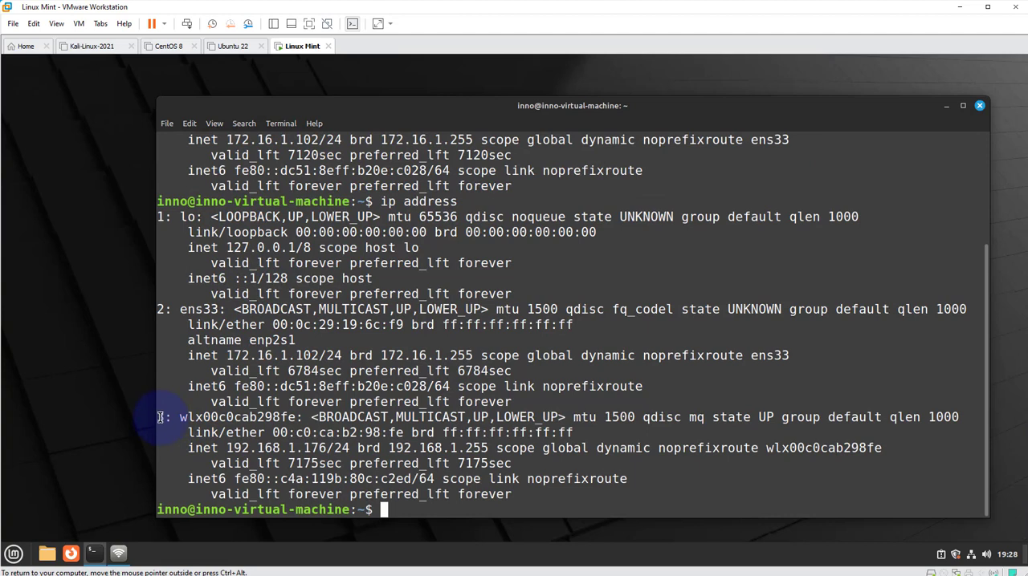
mouse_move(175, 440)
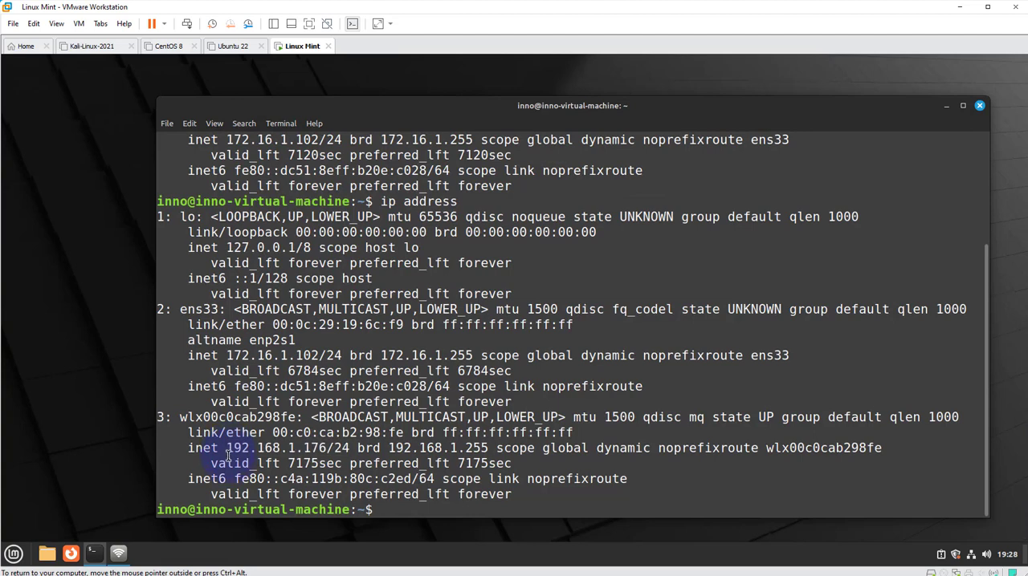
double_click(239, 448)
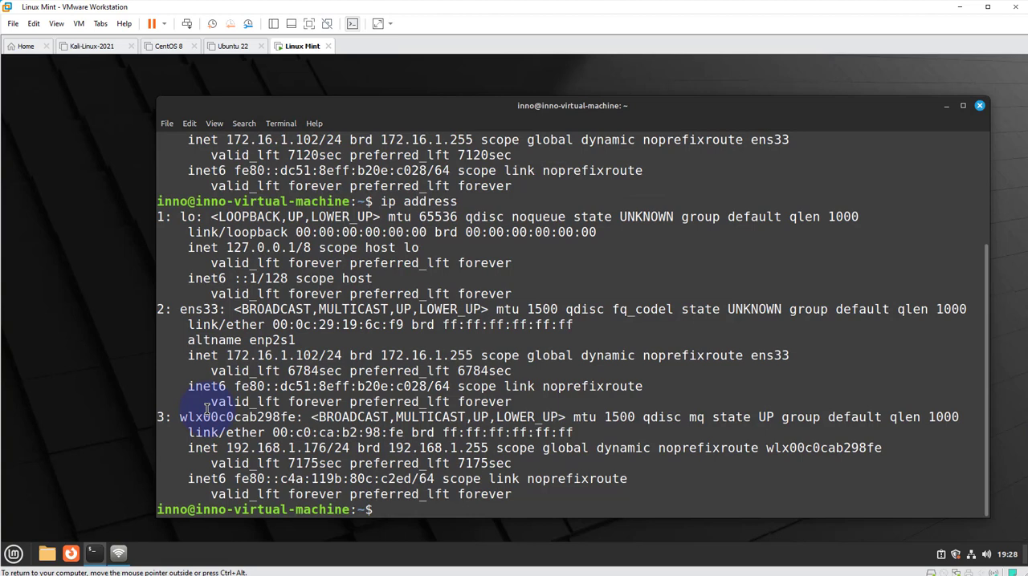
mouse_move(211, 417)
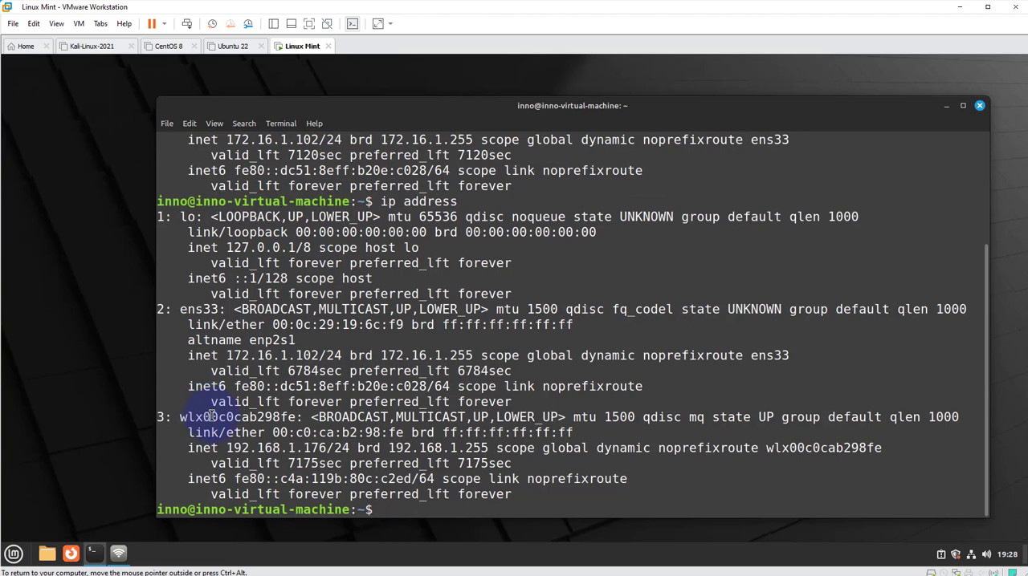